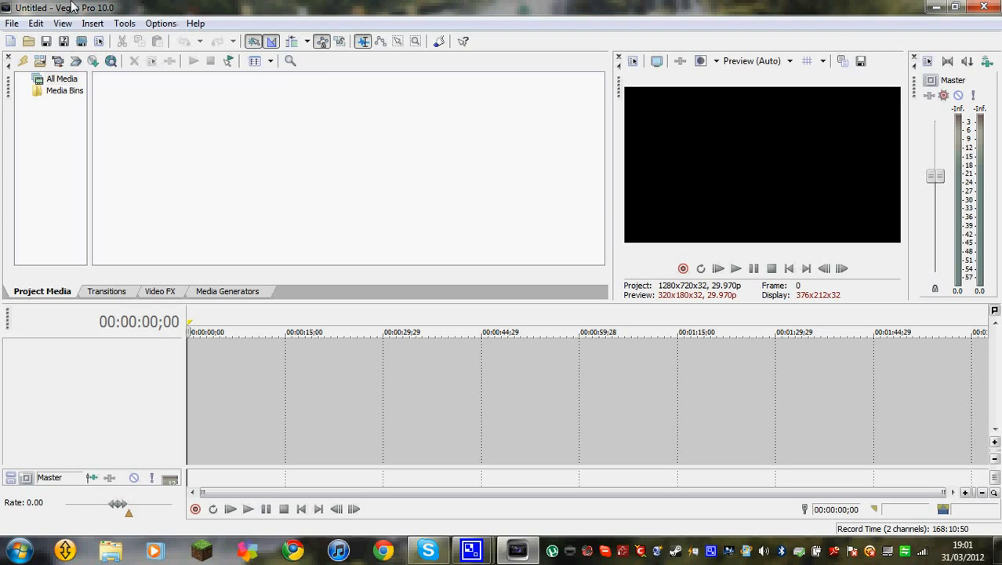
mouse_move(207, 123)
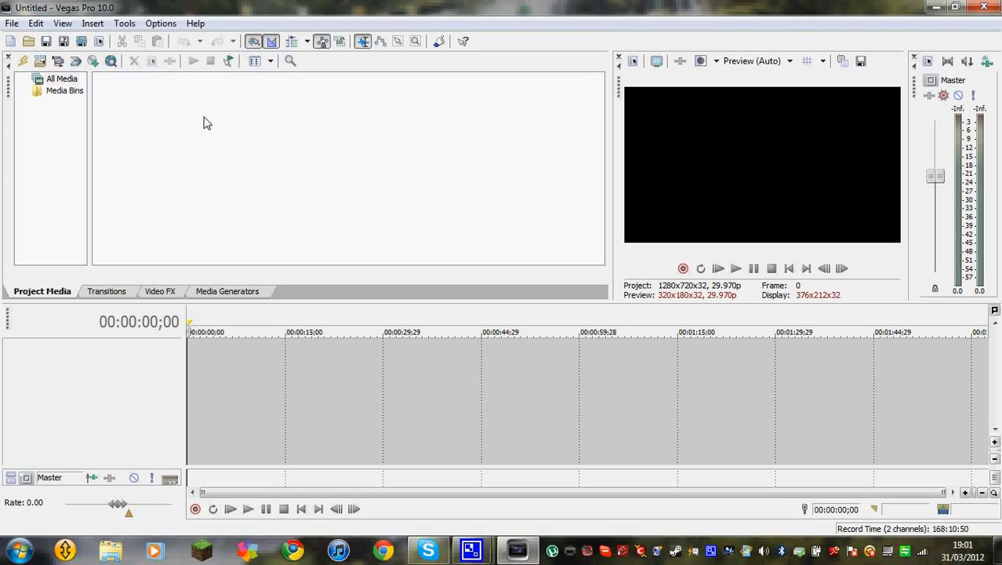
mouse_move(156, 55)
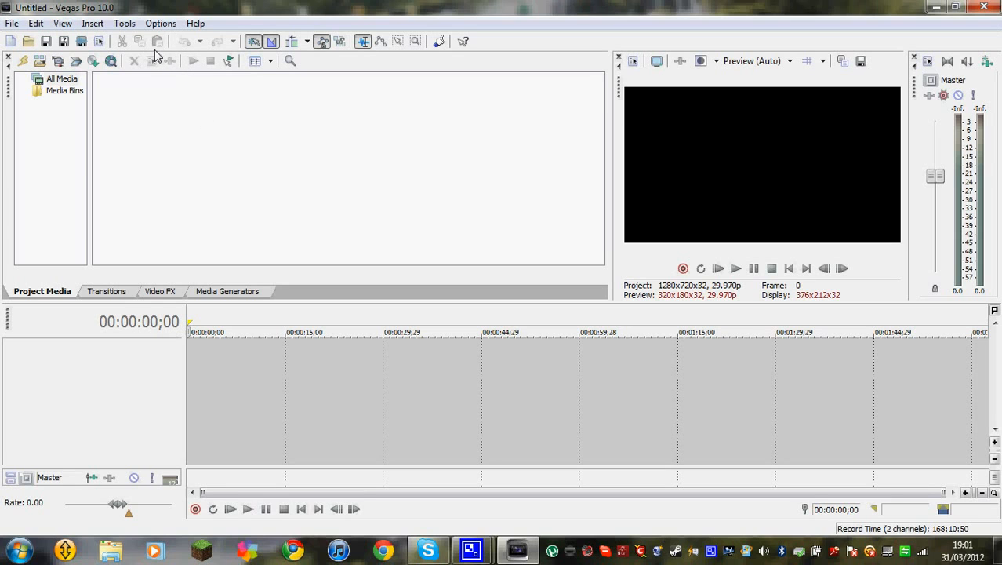
mouse_move(157, 41)
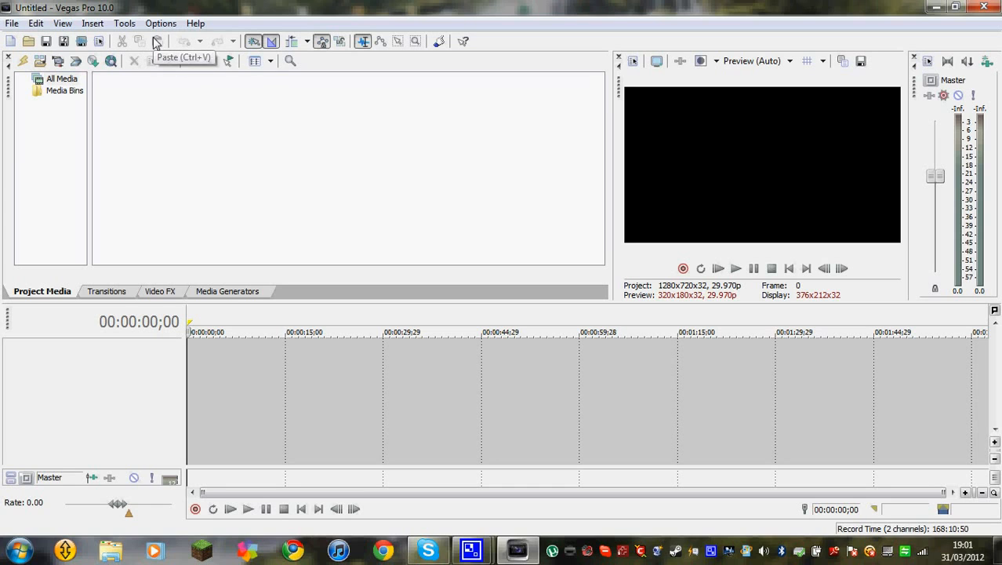
mouse_move(141, 47)
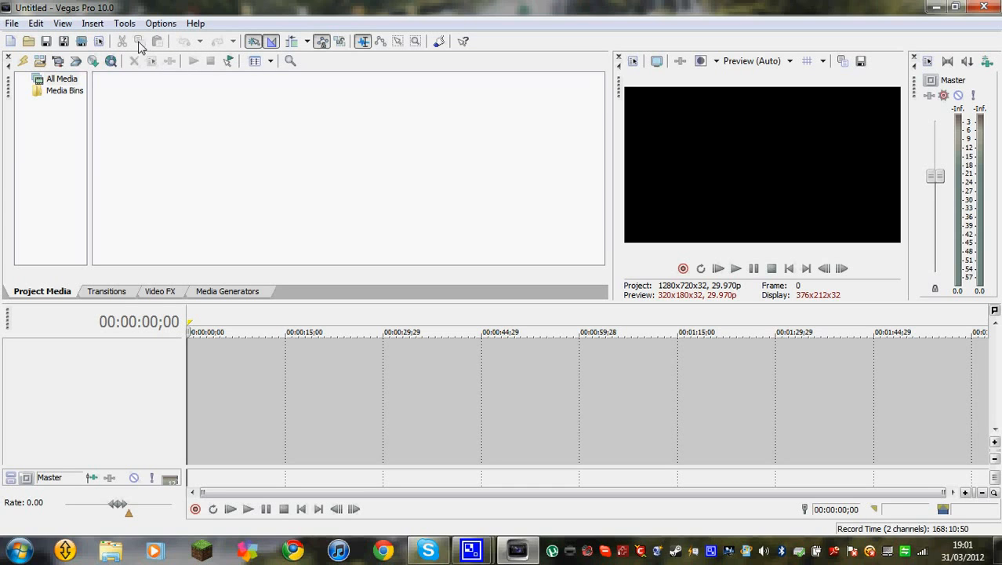
mouse_move(212, 99)
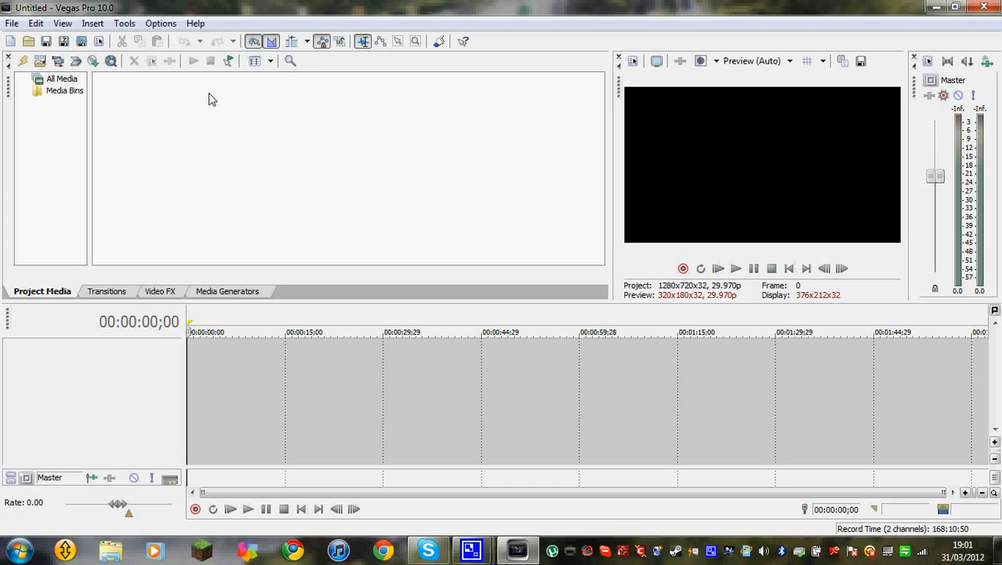
mouse_move(151, 65)
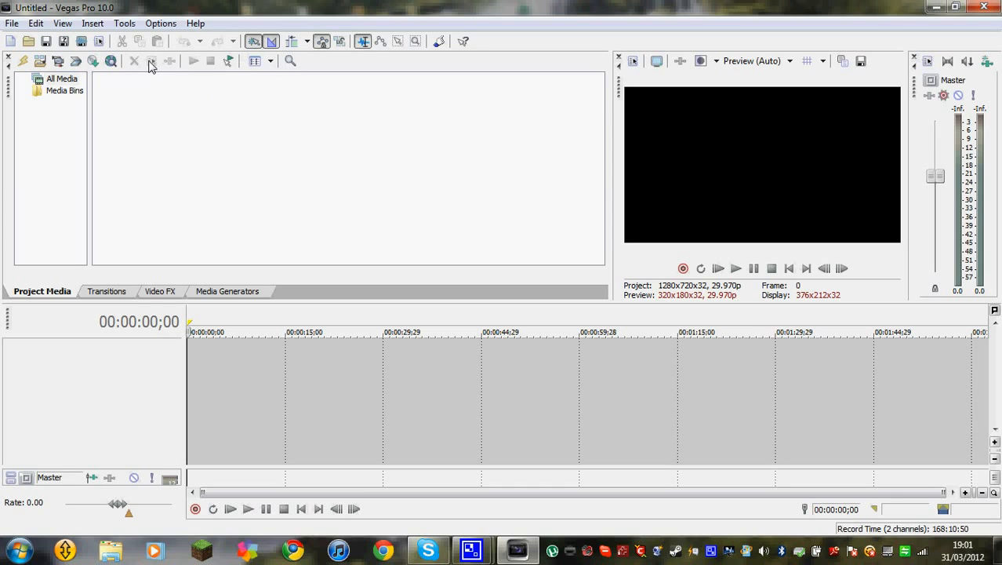
mouse_move(150, 61)
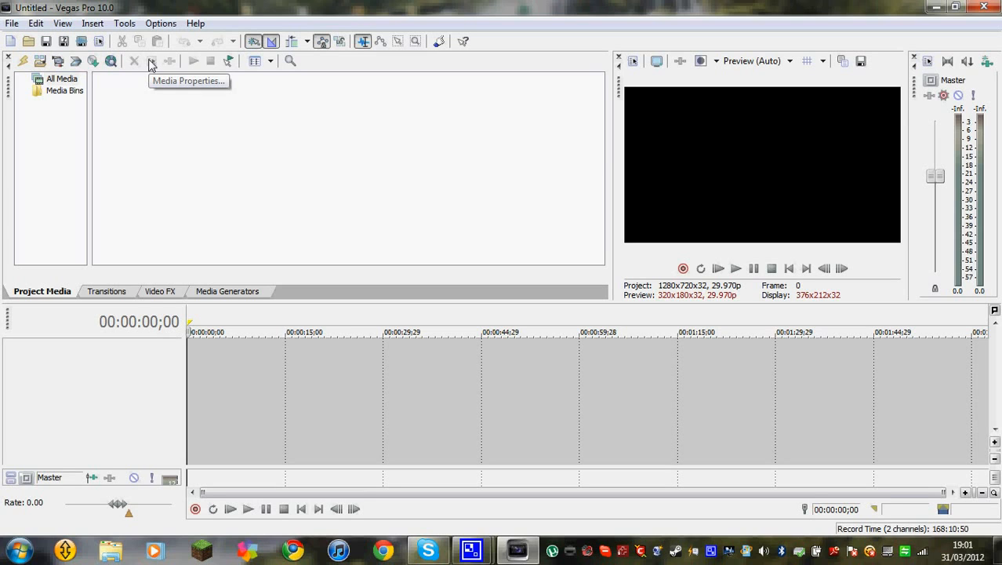
mouse_move(152, 61)
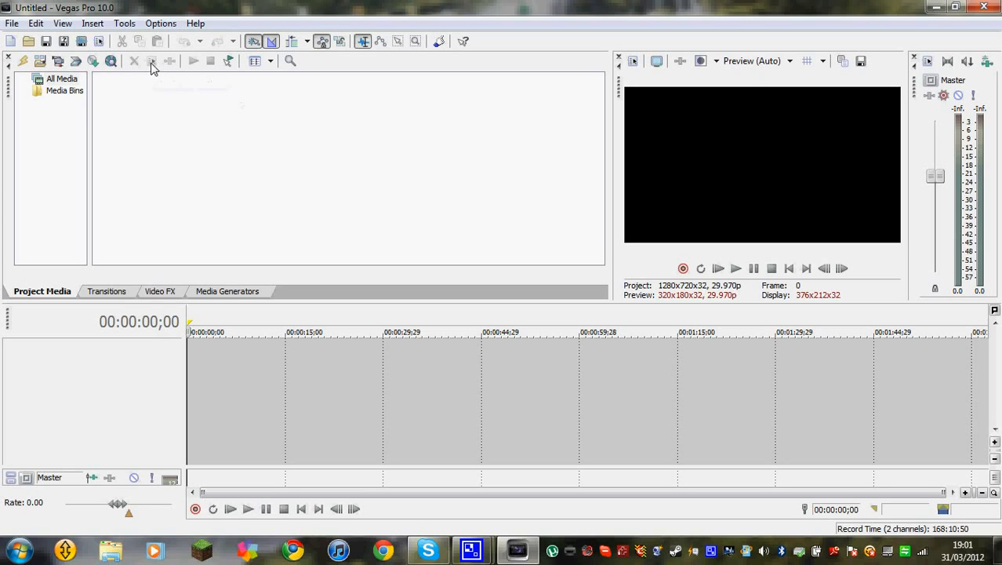
mouse_move(152, 62)
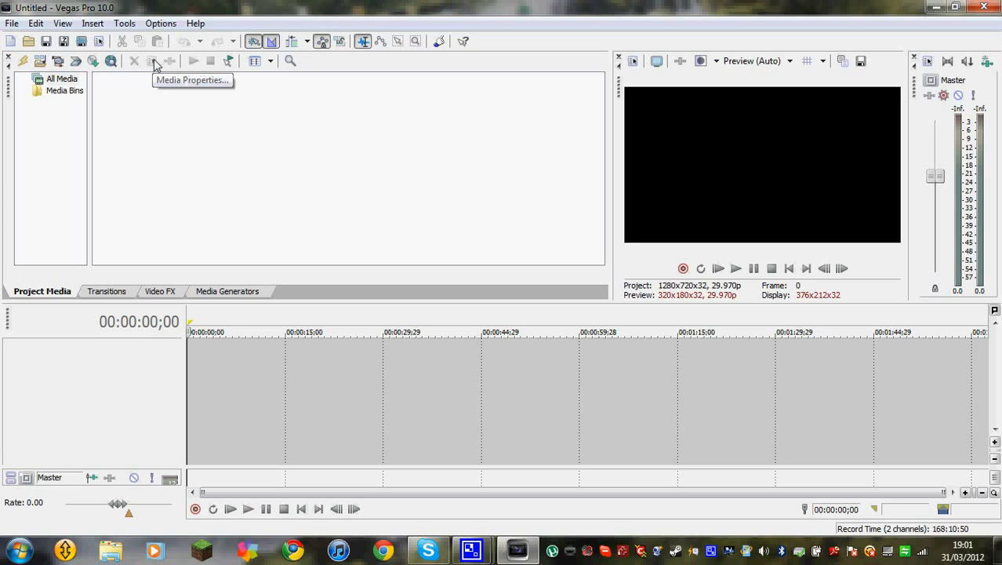
mouse_move(152, 66)
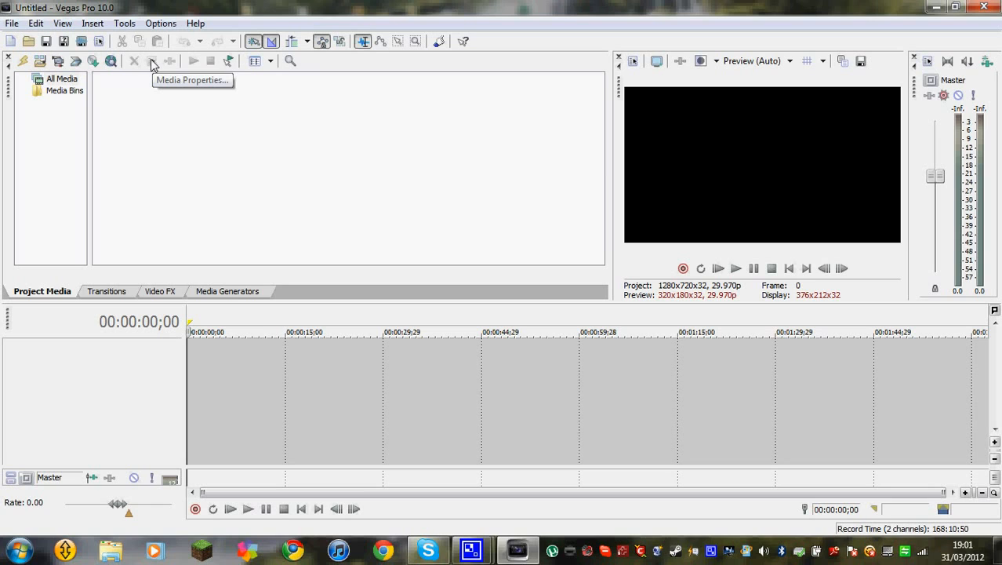
mouse_move(62, 23)
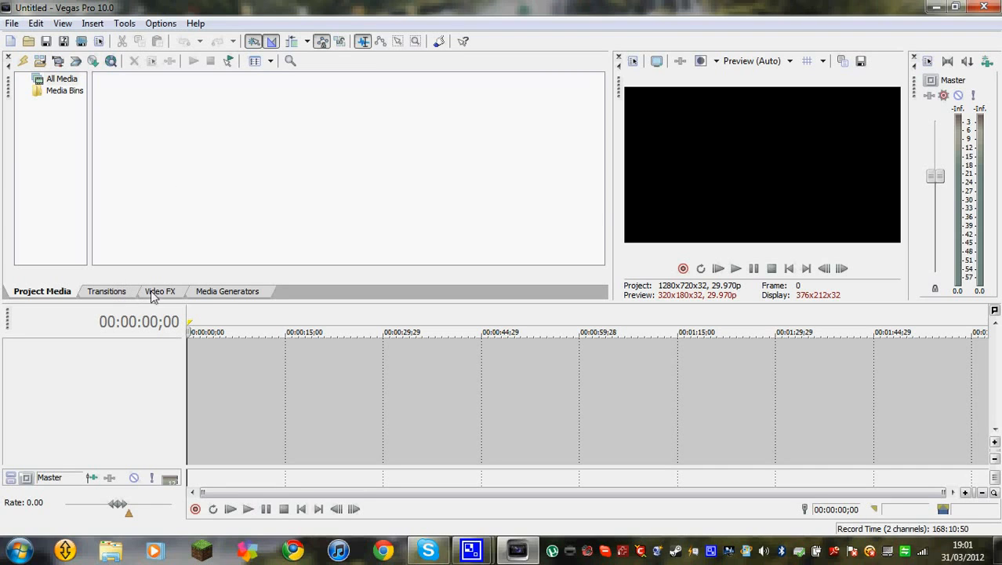
mouse_move(342, 477)
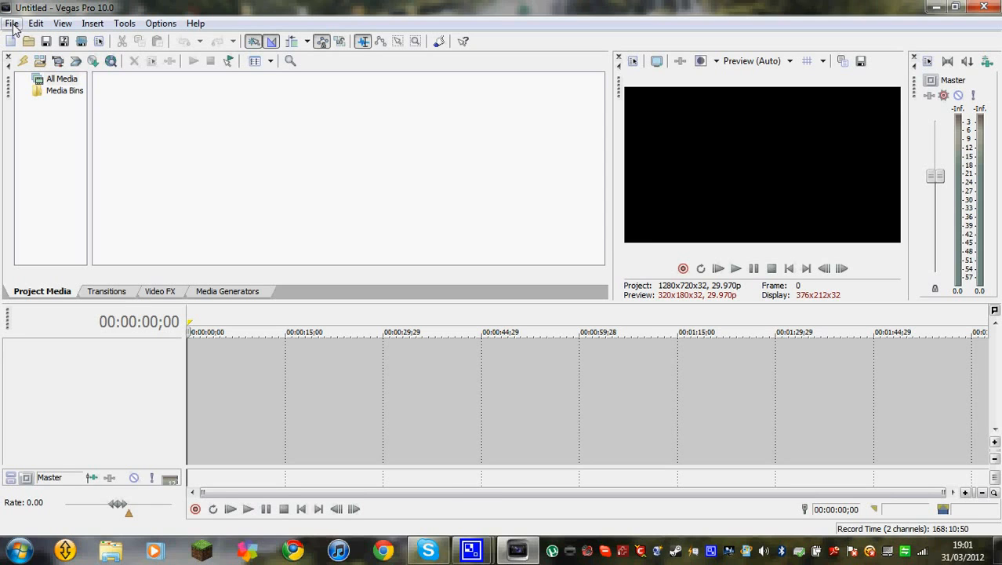
Import 'with shadow.mp4' from Videos > progaminghd > green screens into project media
left_click(11, 22)
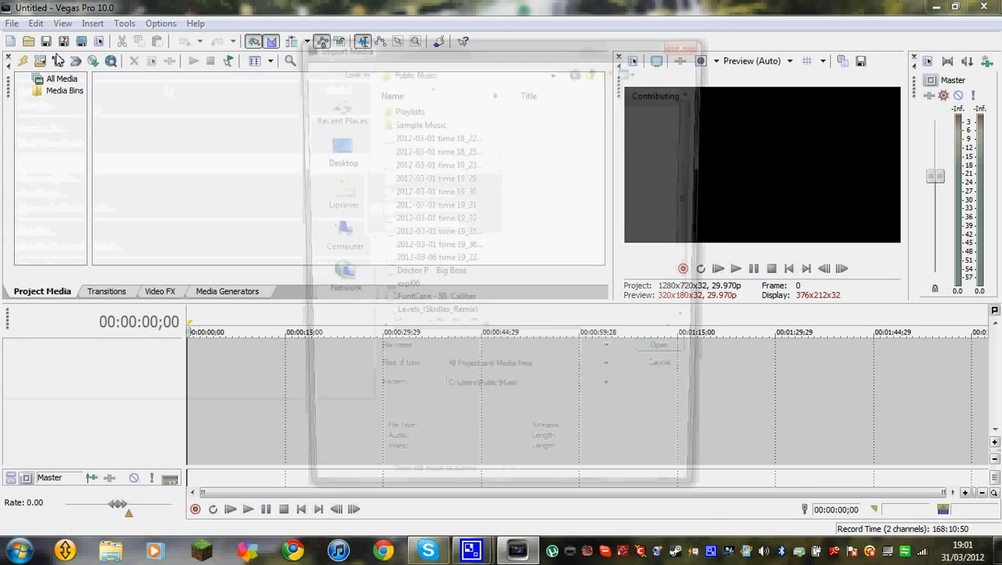
left_click(333, 194)
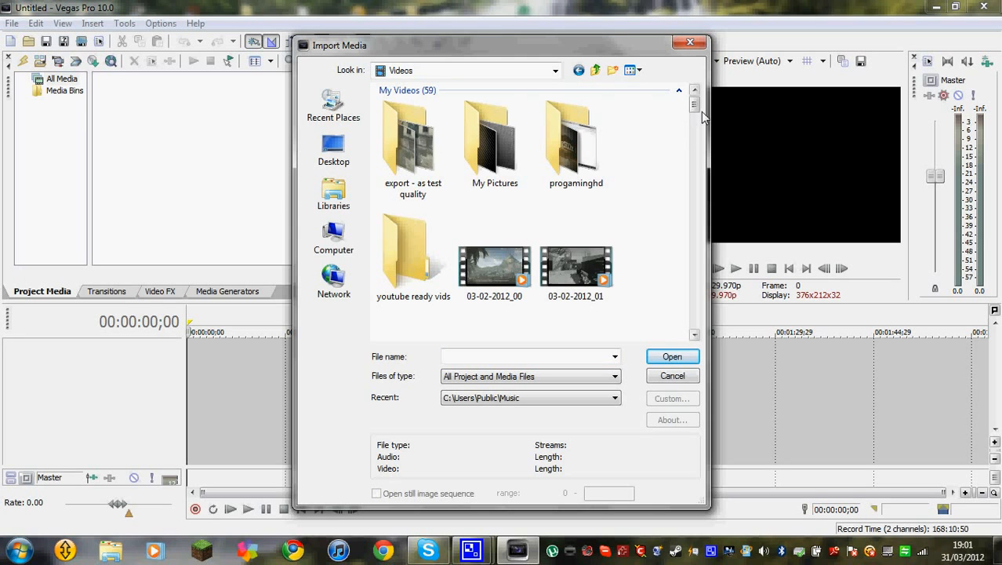
scroll("down", 3)
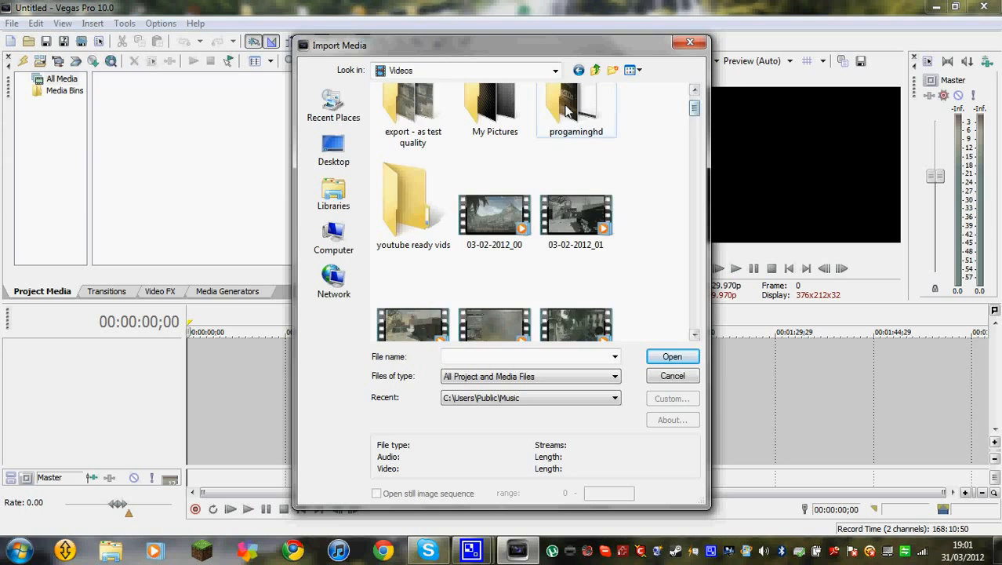
double_click(576, 106)
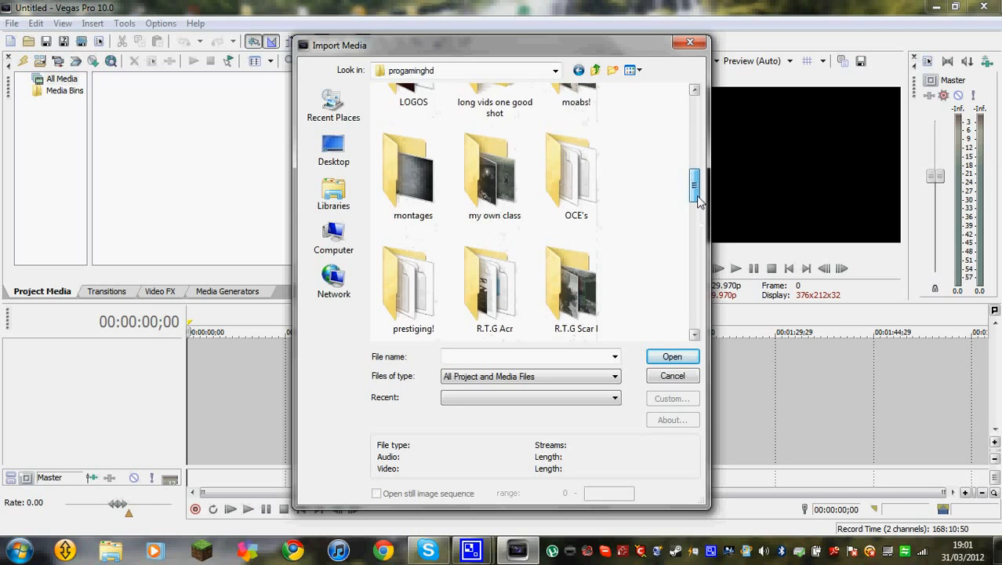
scroll("down", 3)
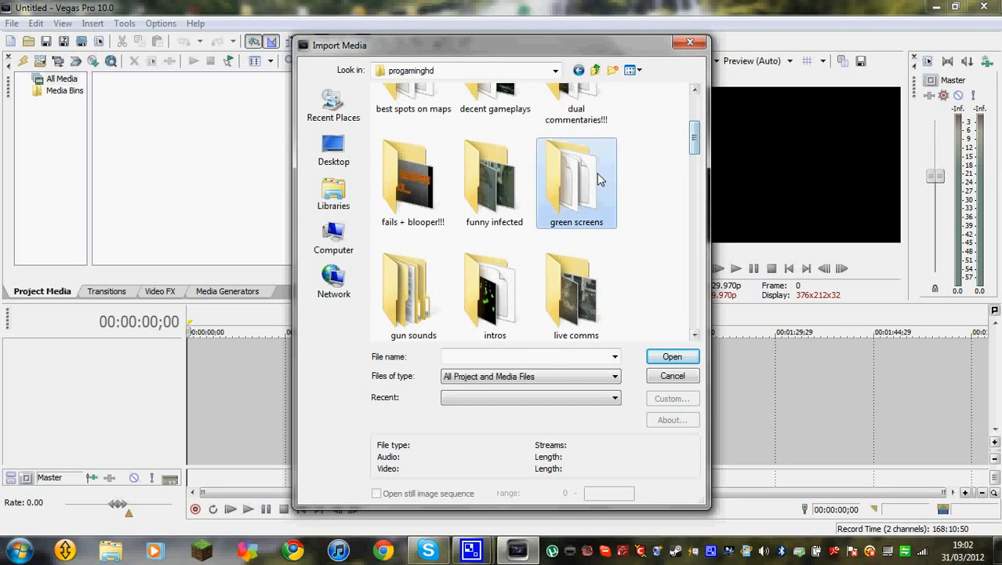
double_click(576, 180)
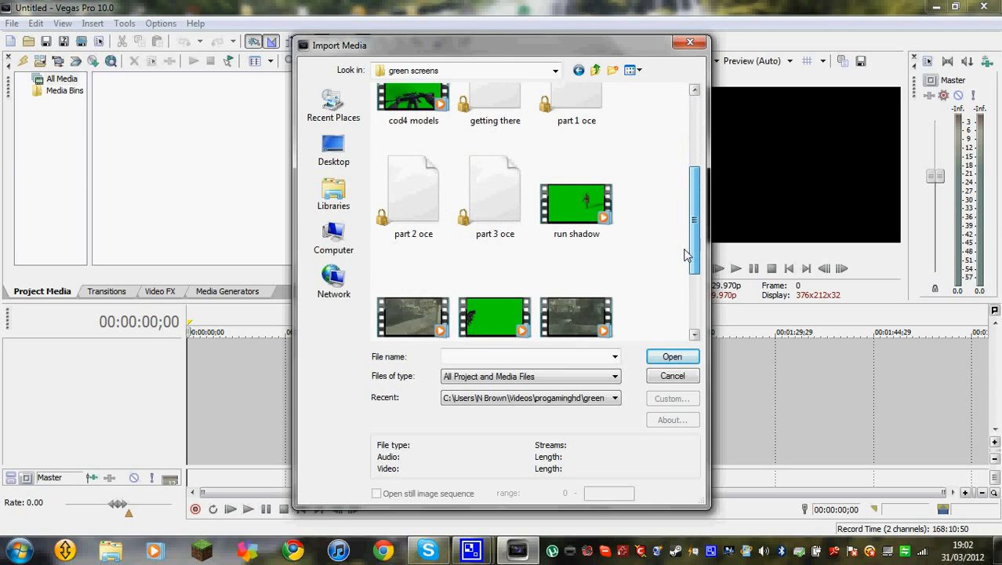
scroll("down", 3)
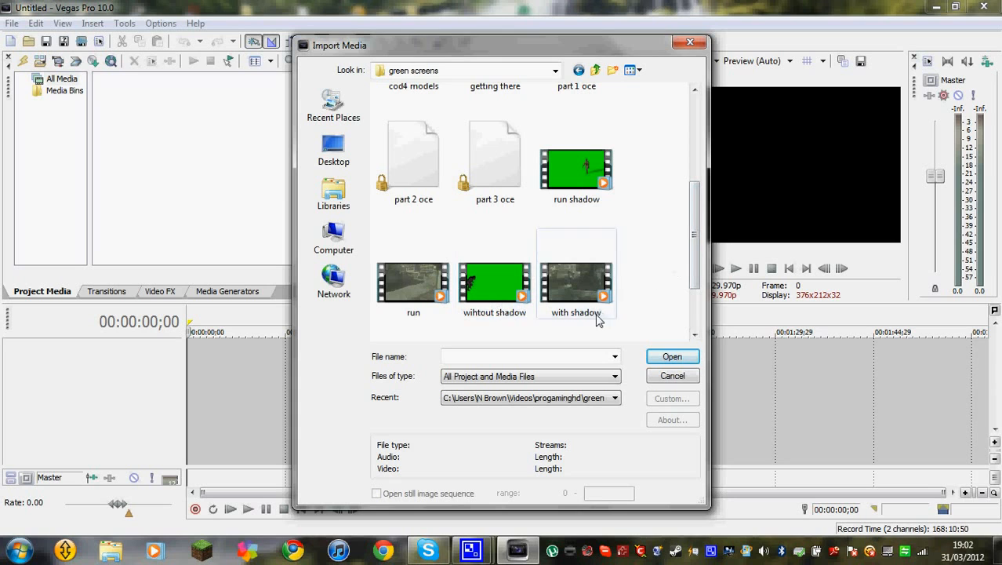
scroll("down", 3)
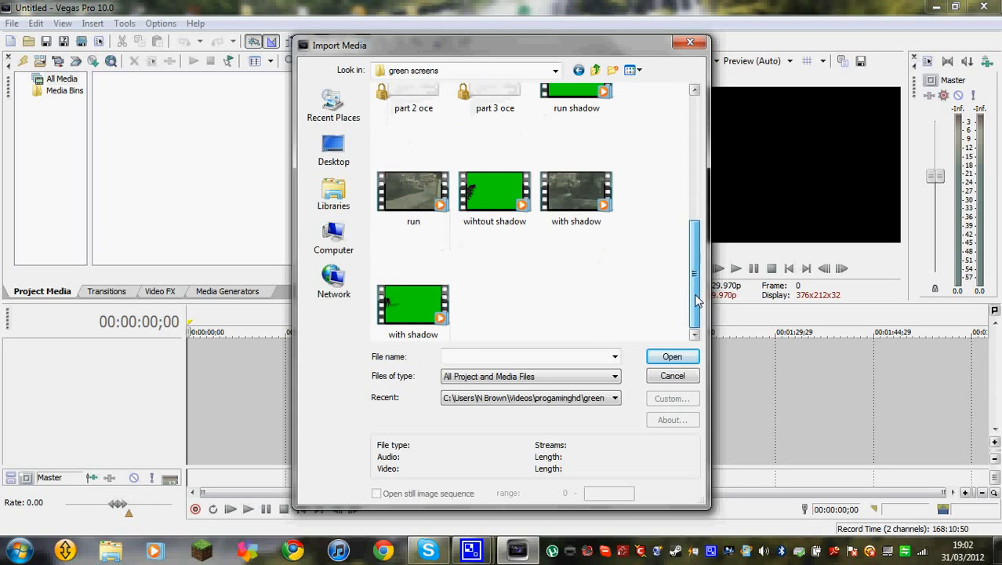
left_click(672, 356)
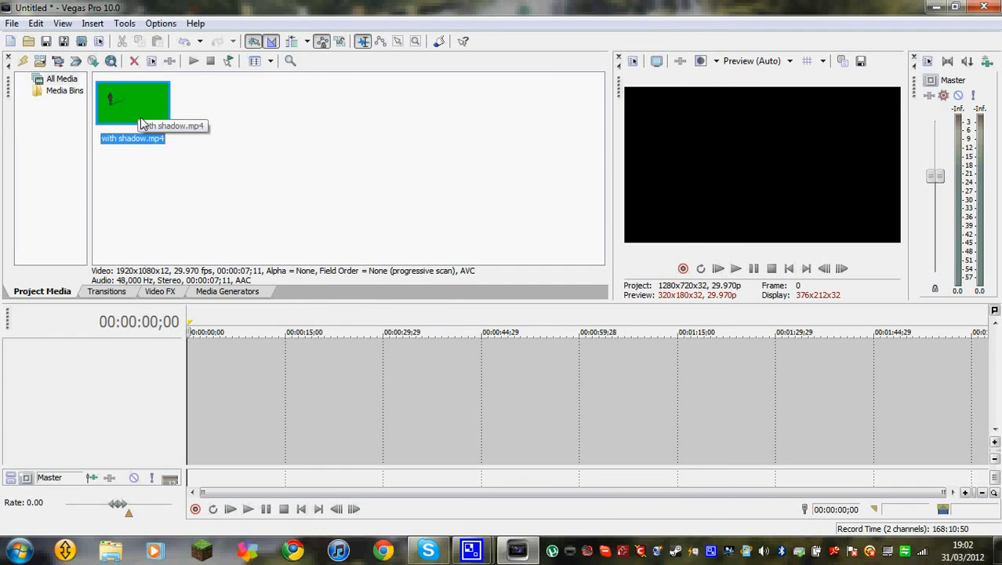
mouse_move(135, 99)
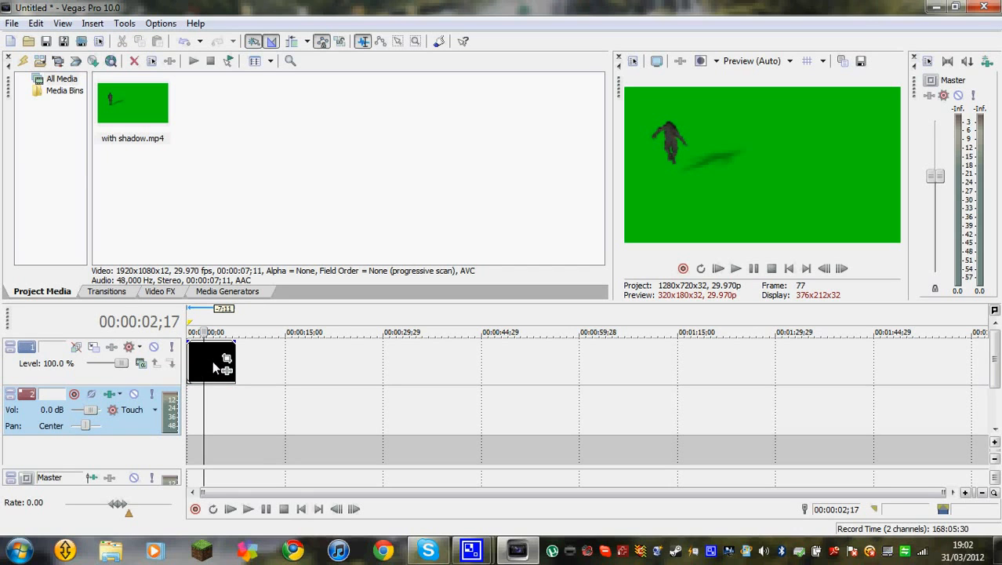
mouse_move(238, 350)
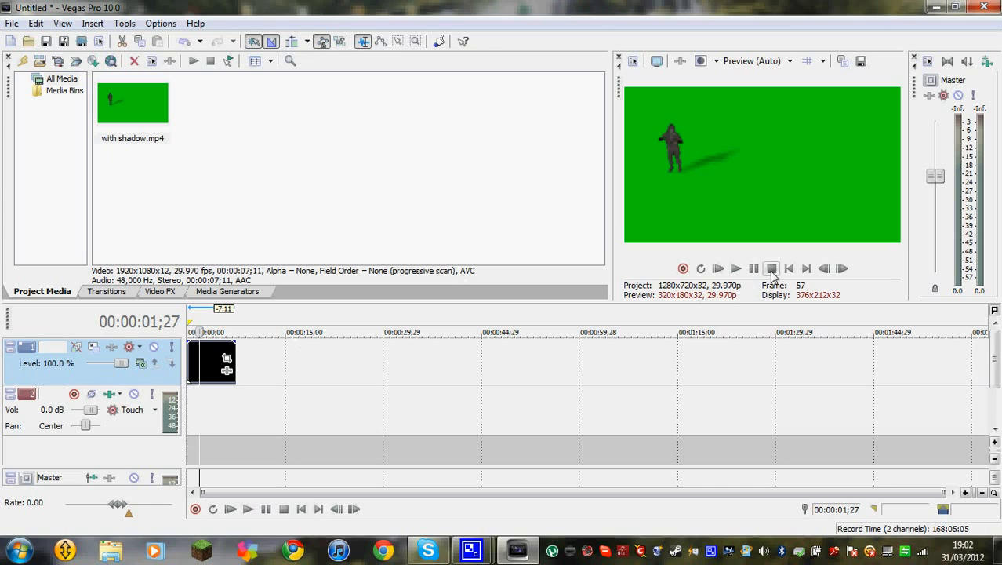
Stop and replay the 'with shadow.mp4' clip from the start to preview the green-screen footage
left_click(736, 268)
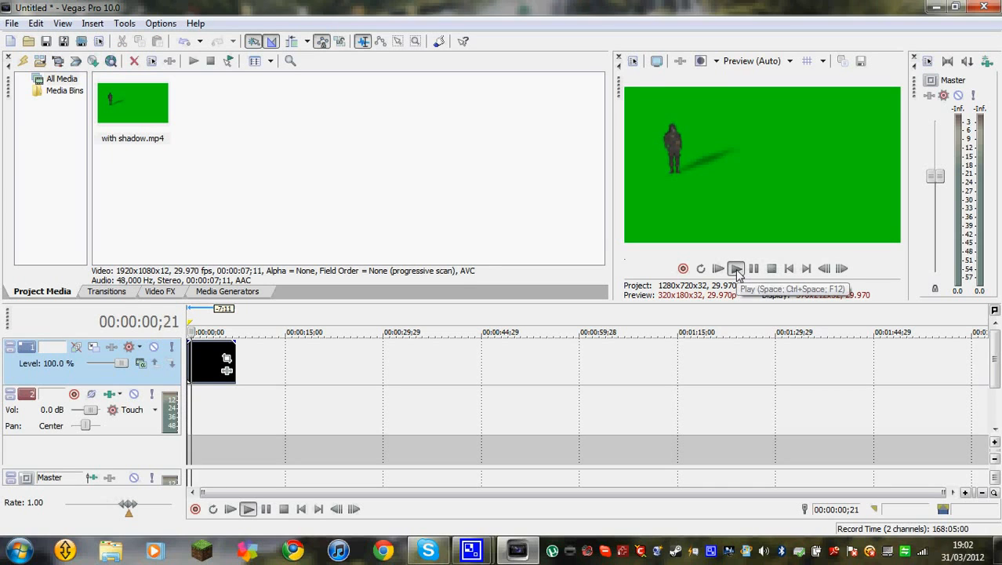
left_click(718, 268)
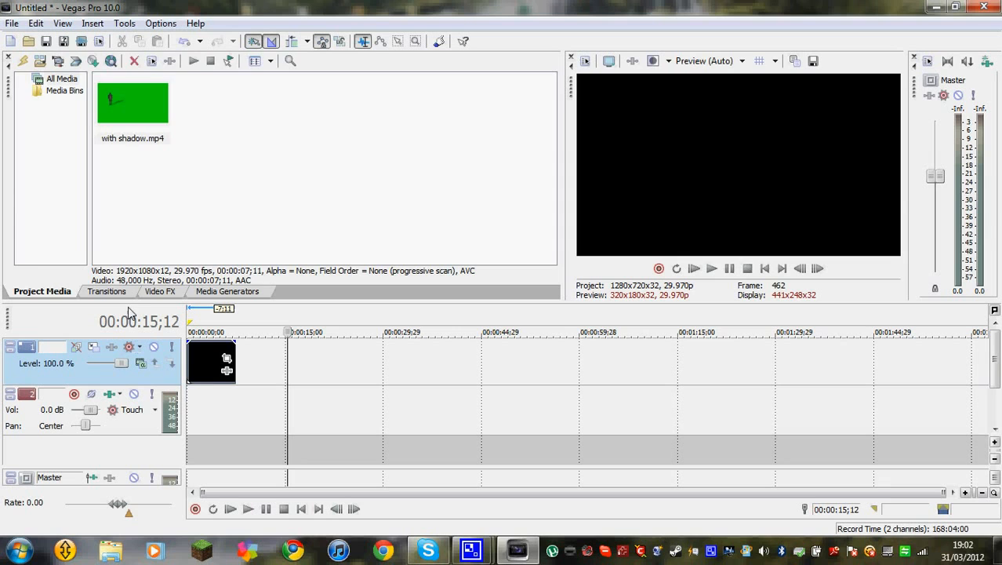
Apply the Chroma Keyer 'Pure Green Screen' preset from Video FX to the track 1 clip
left_click(160, 291)
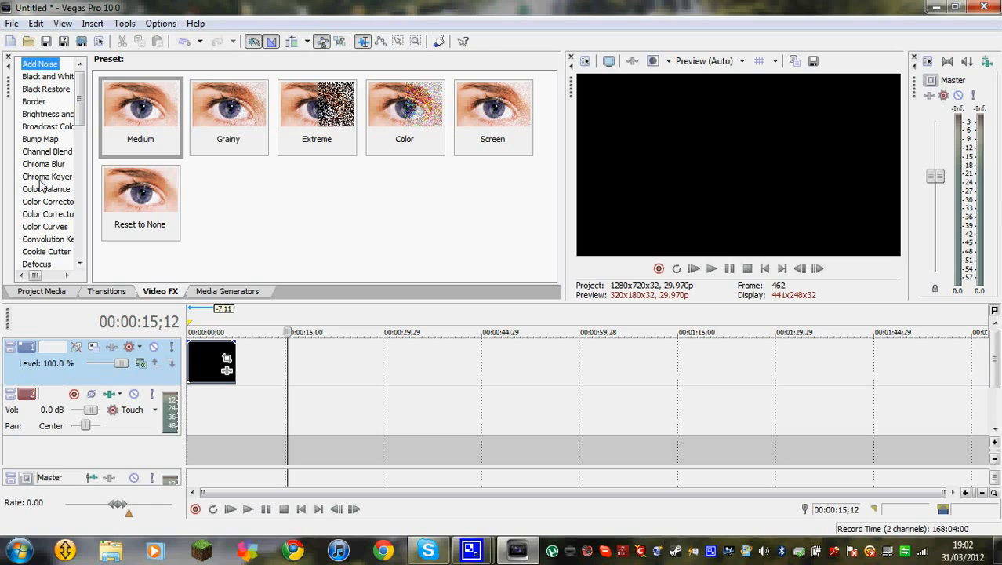
left_click(140, 105)
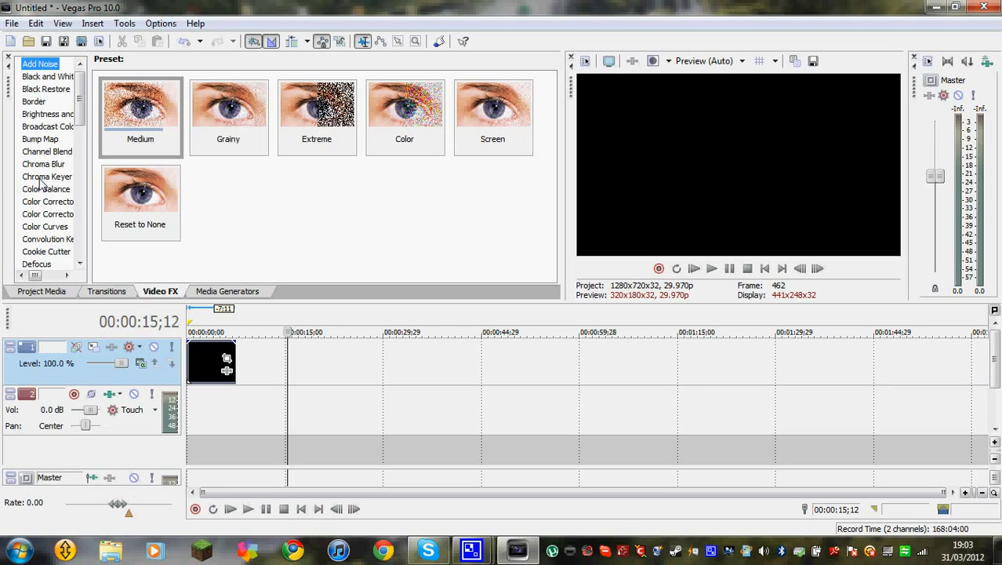
left_click(47, 176)
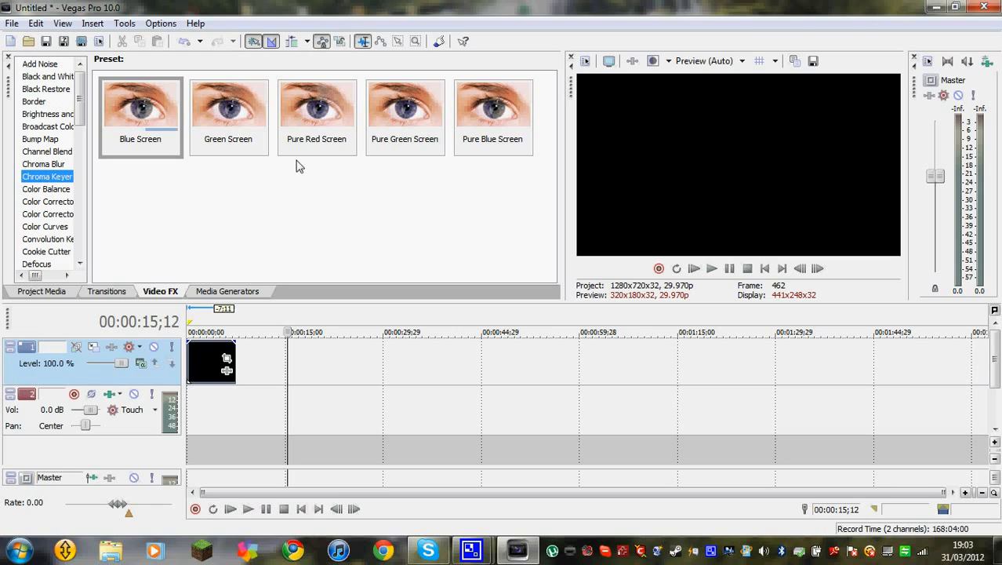
mouse_move(405, 132)
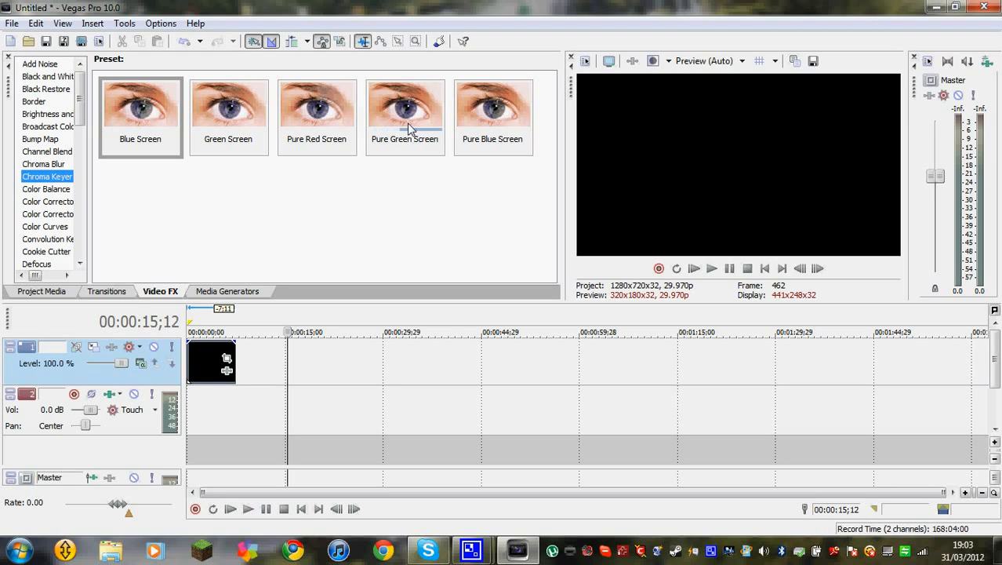
left_click(404, 110)
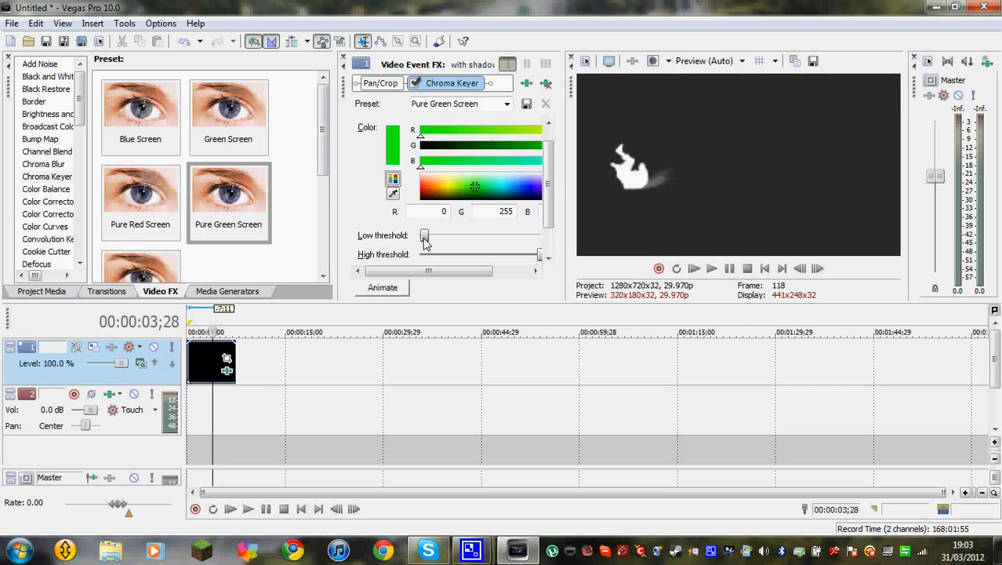
Tune the Chroma Keyer low and high thresholds for a clean mask, leaving blur at 0
left_click_drag(424, 236, 473, 236)
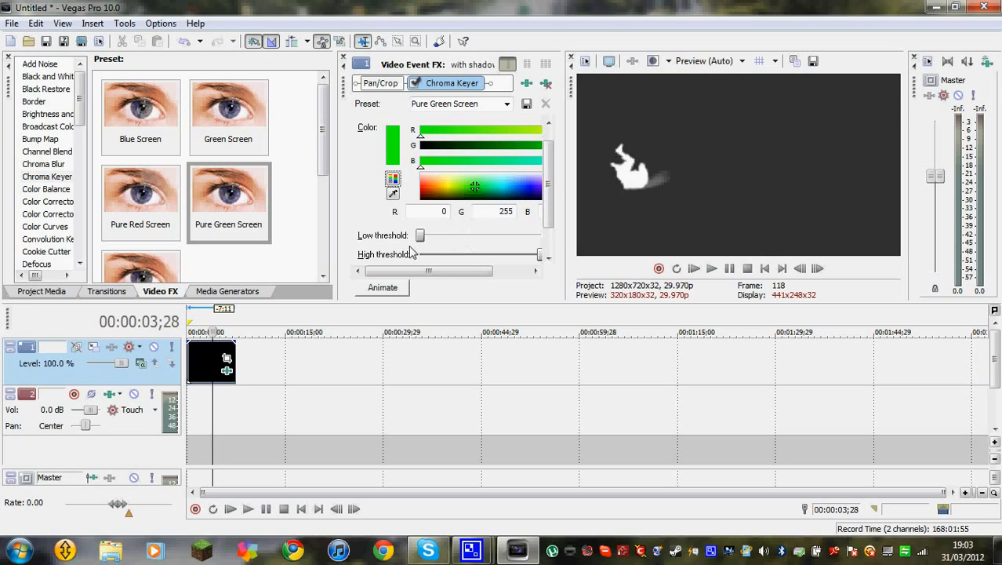
left_click_drag(420, 235, 445, 235)
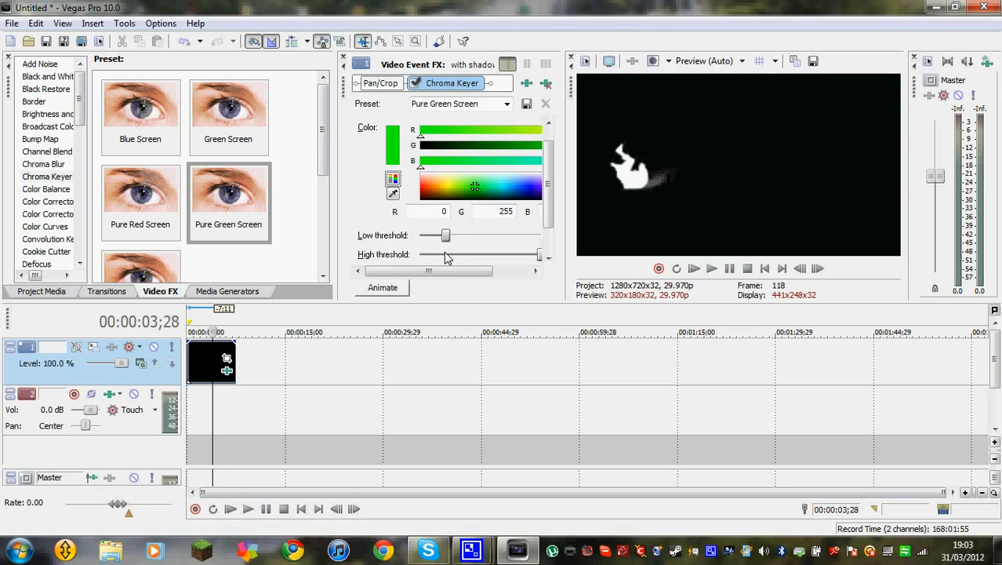
left_click_drag(446, 235, 427, 235)
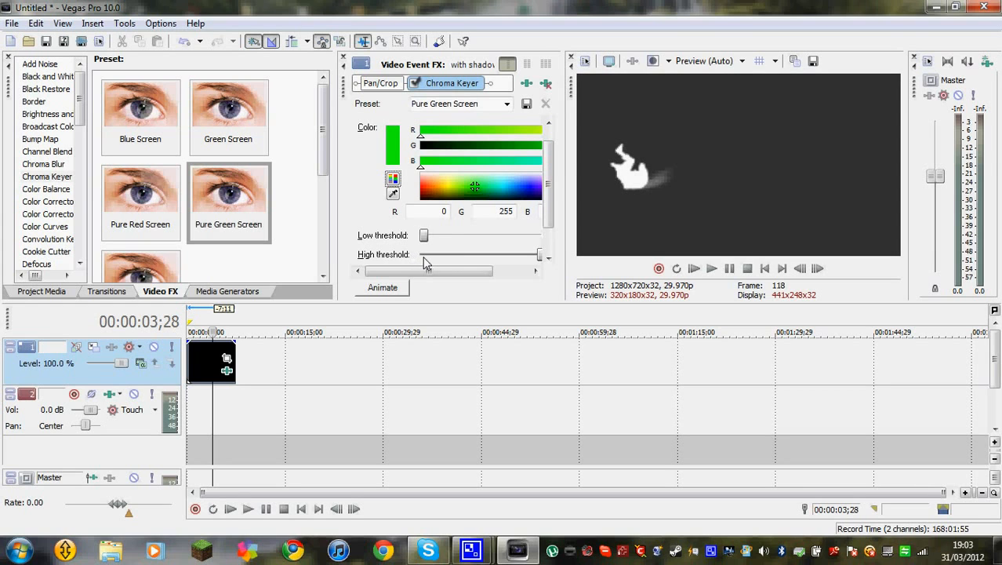
left_click_drag(423, 235, 445, 235)
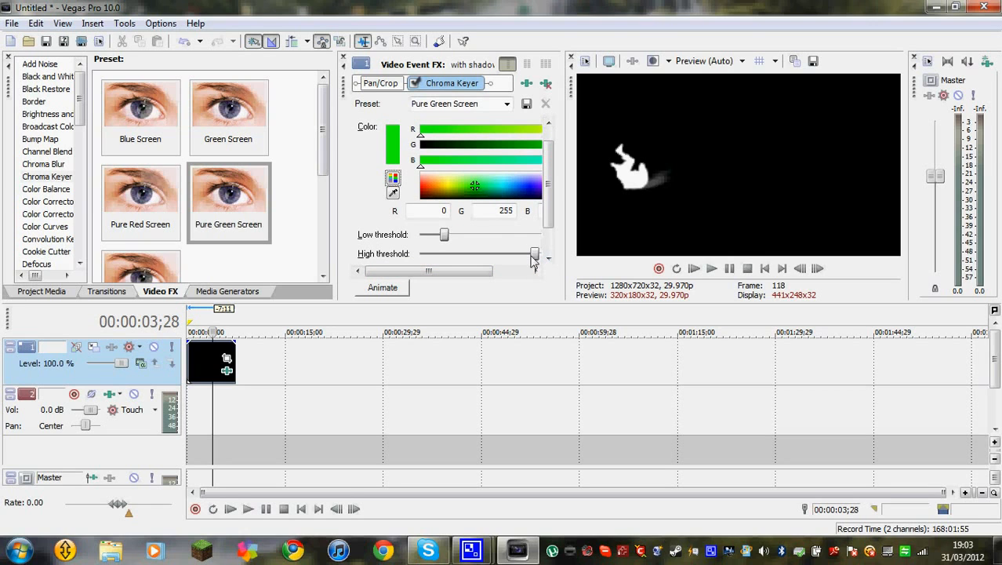
left_click_drag(534, 254, 468, 254)
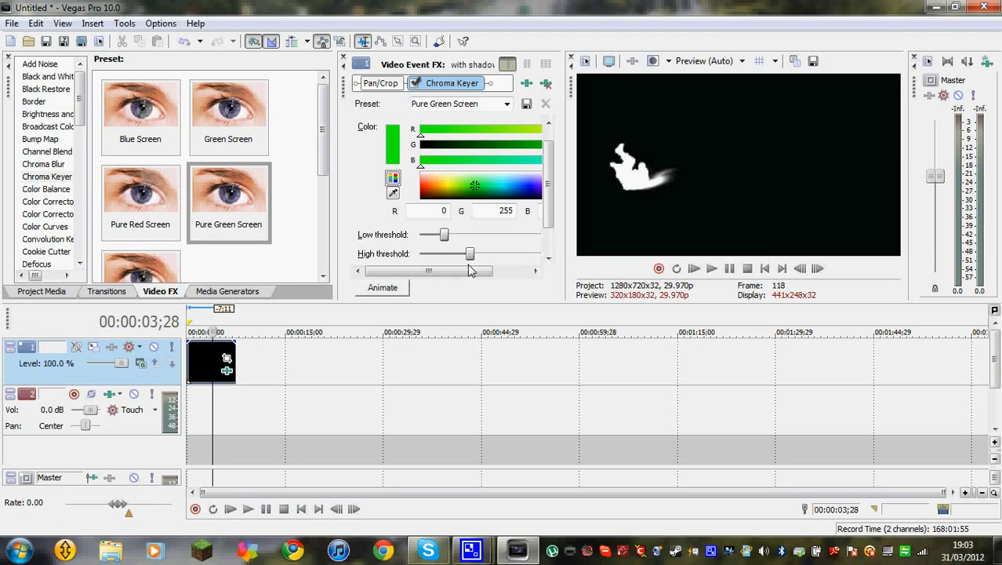
left_click_drag(468, 252, 537, 252)
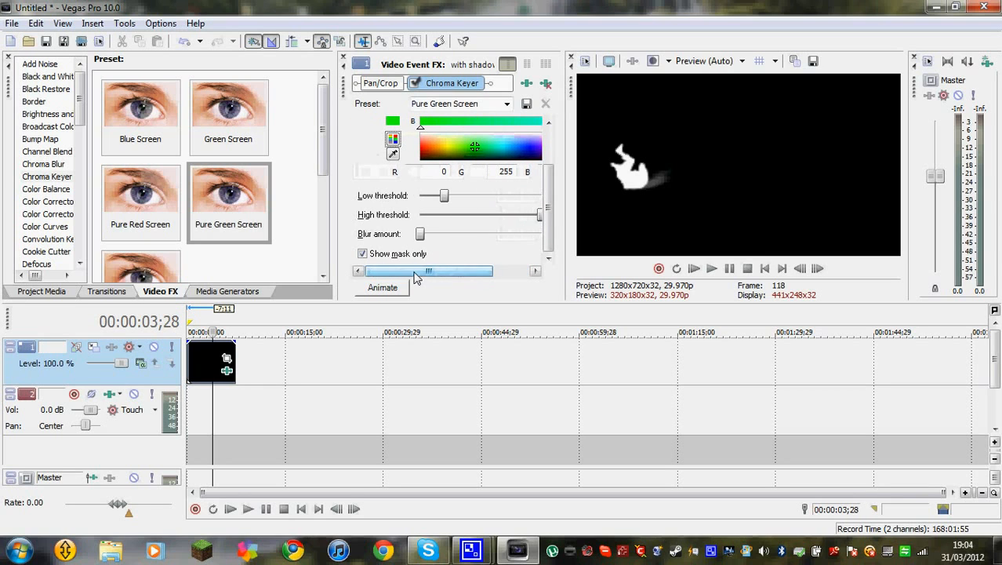
left_click_drag(420, 233, 435, 233)
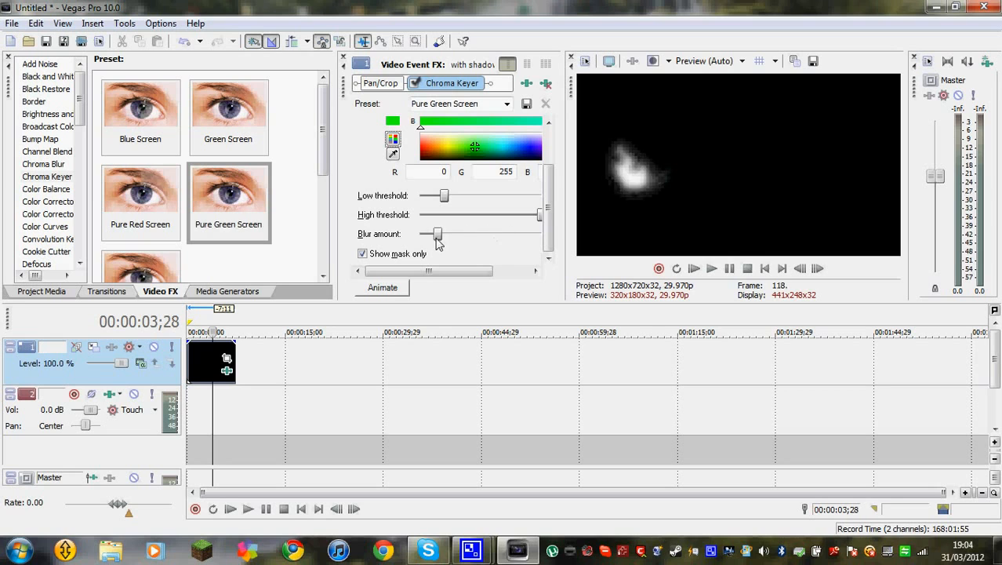
left_click_drag(437, 234, 420, 233)
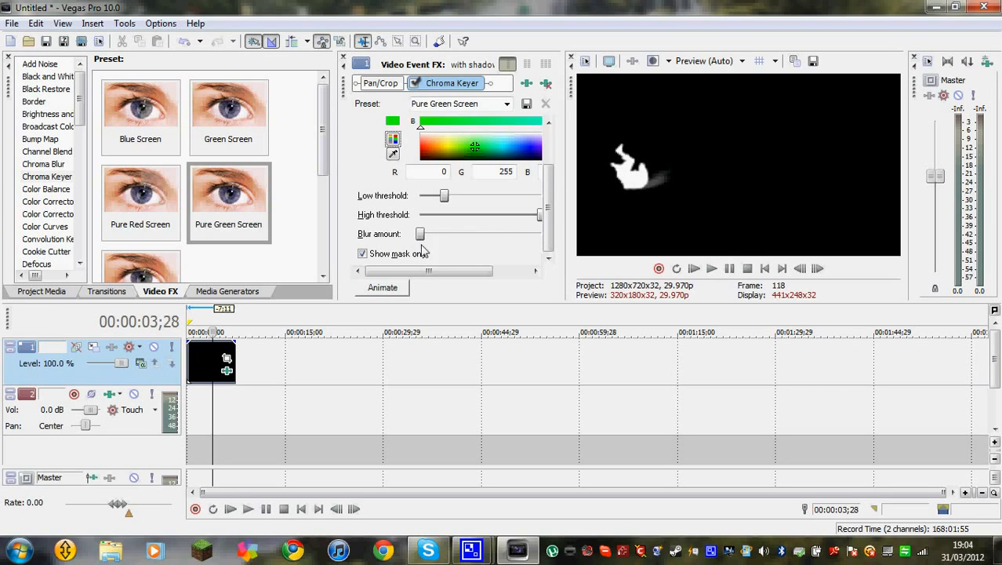
Uncheck 'Show mask only' in the Chroma Keyer settings
left_click(363, 253)
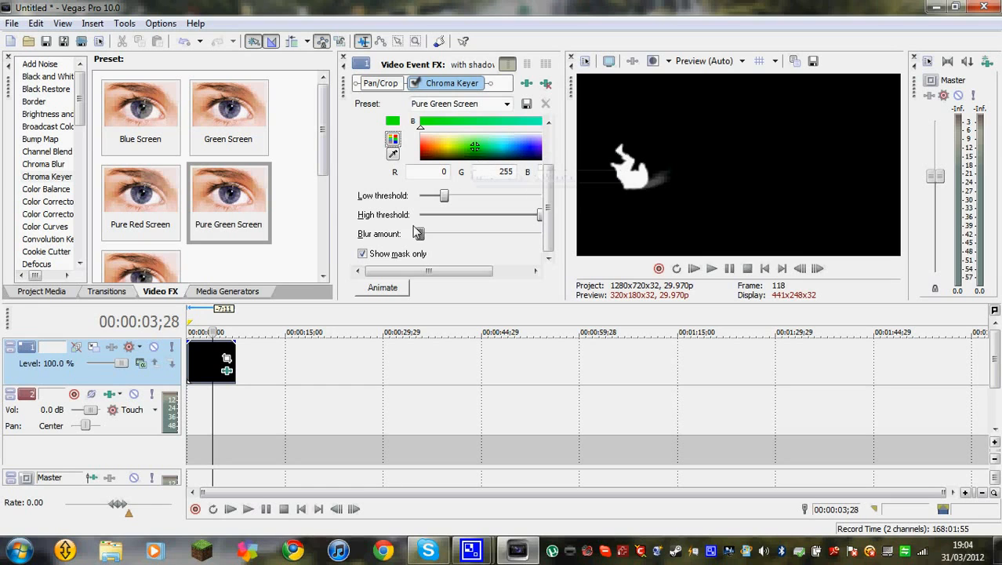
left_click(363, 254)
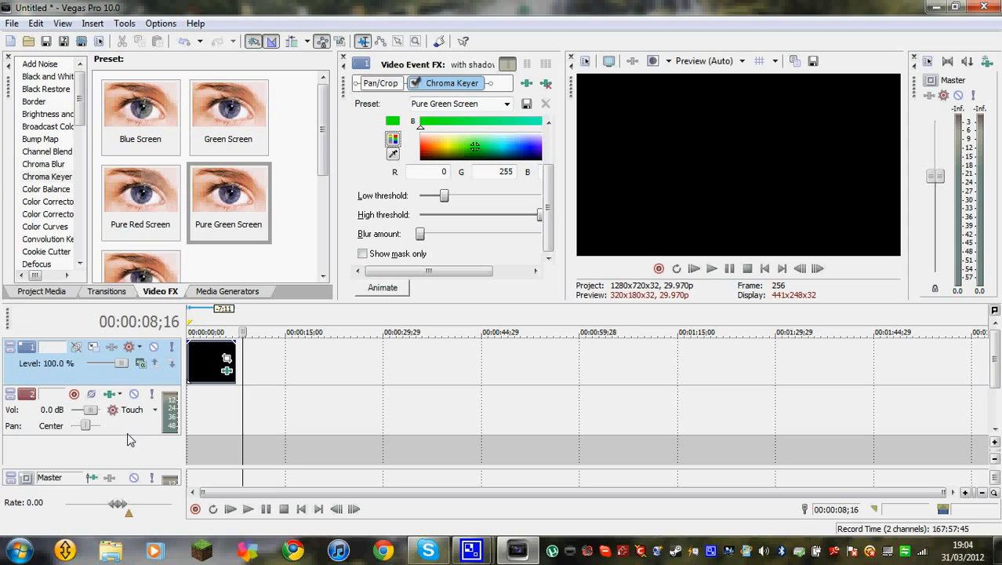
Insert a third video track from the track header context menu
right_click(129, 439)
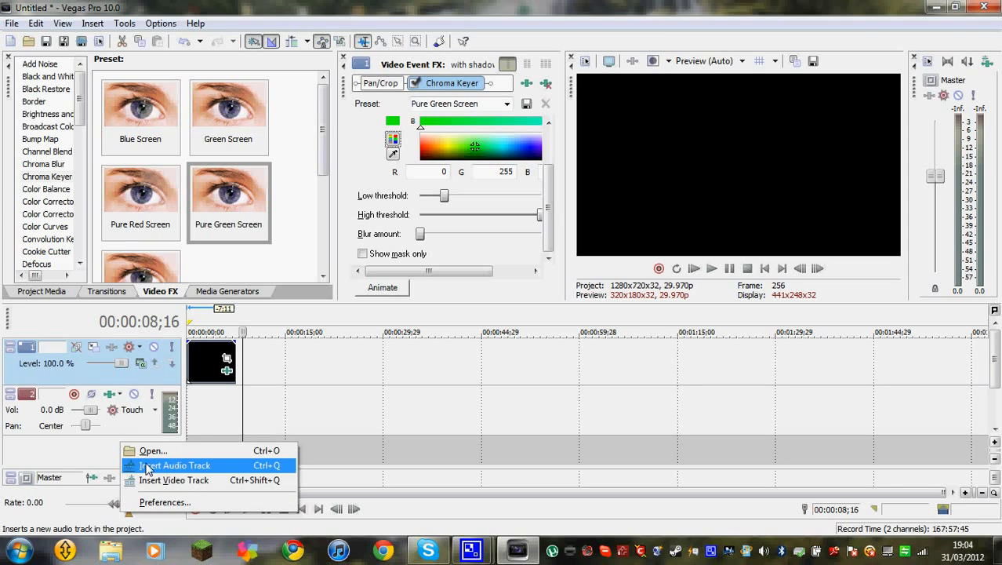
left_click(175, 465)
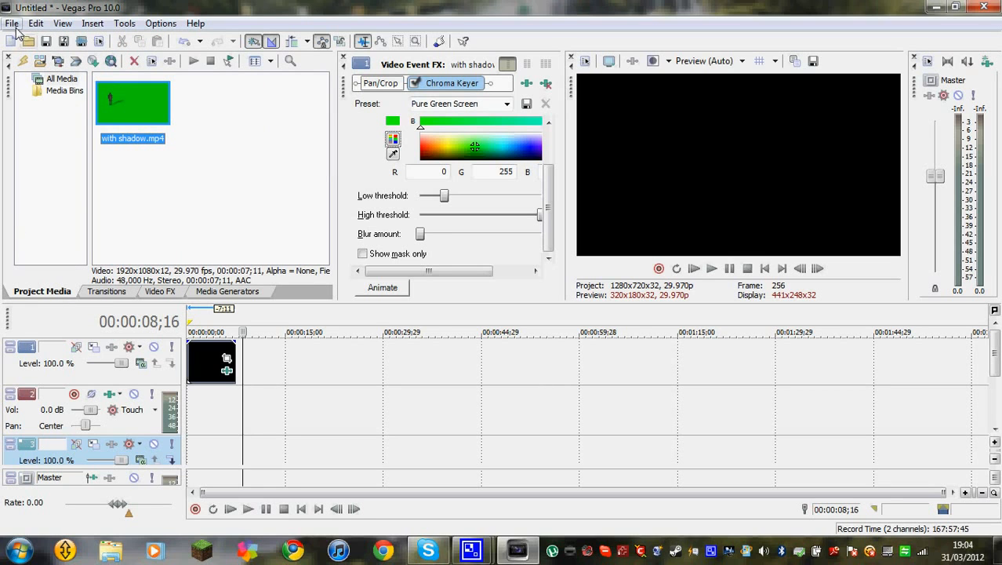
left_click(12, 23)
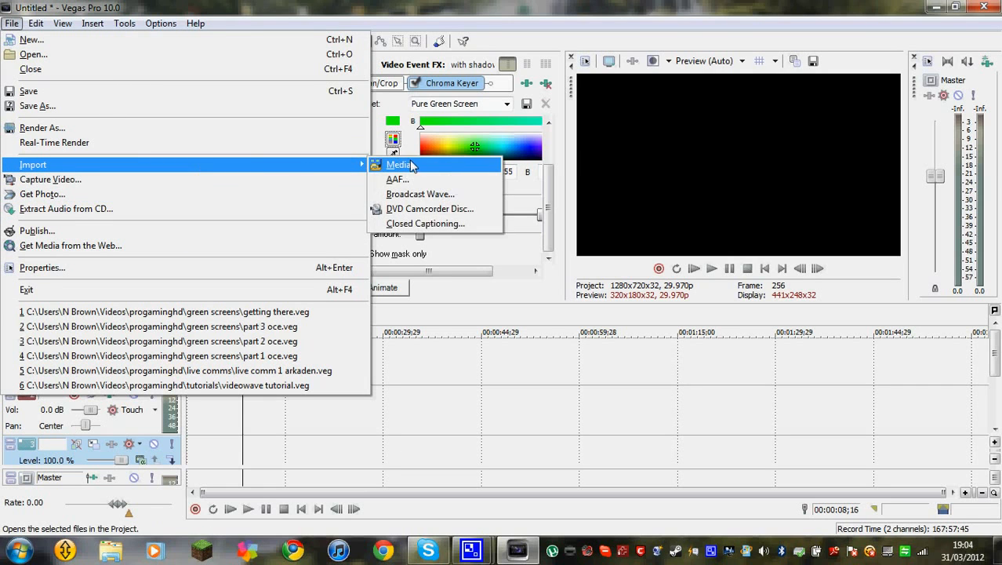
Import the 'with shadow' game-footage file through the Import Media dialog
left_click(398, 165)
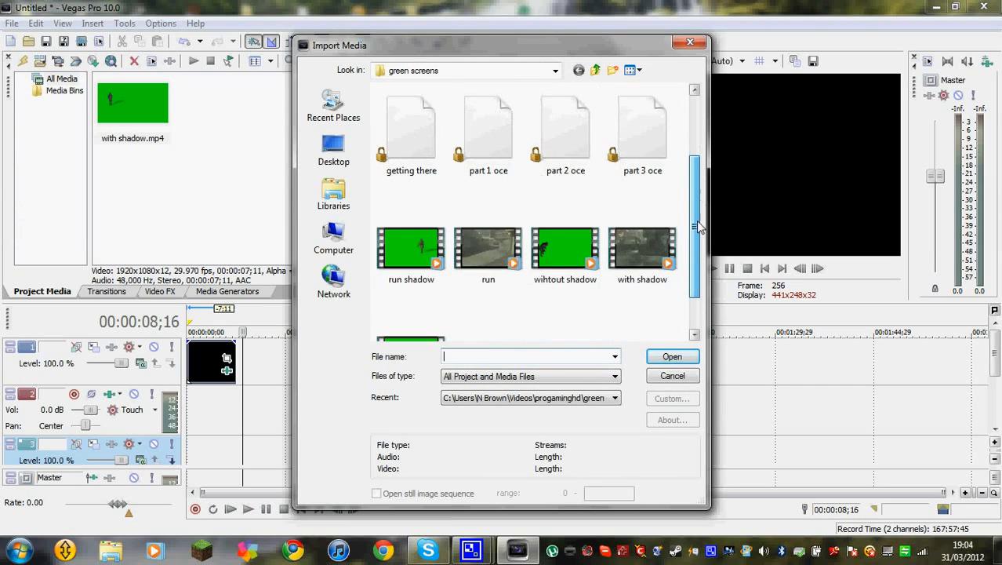
scroll("down", 3)
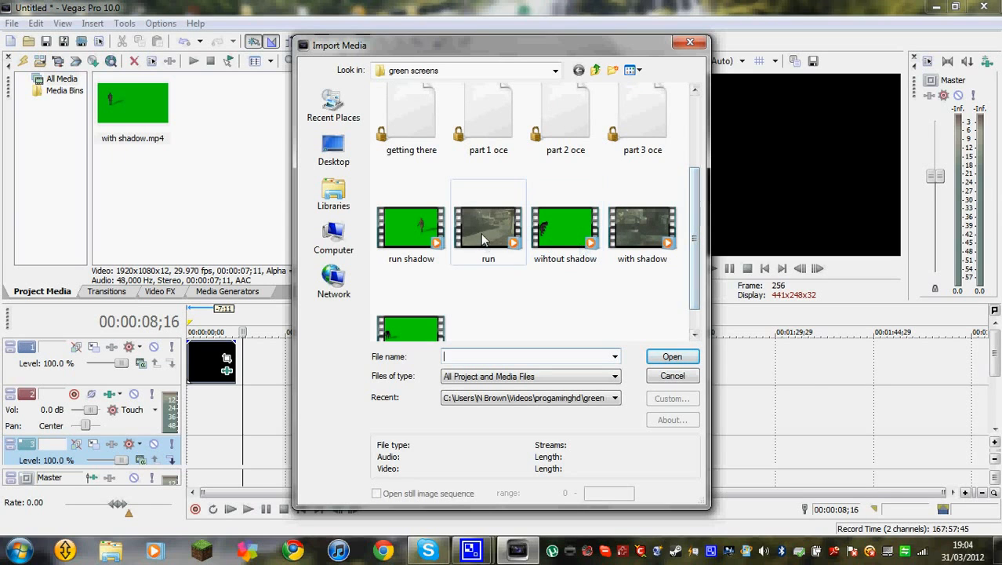
mouse_move(488, 227)
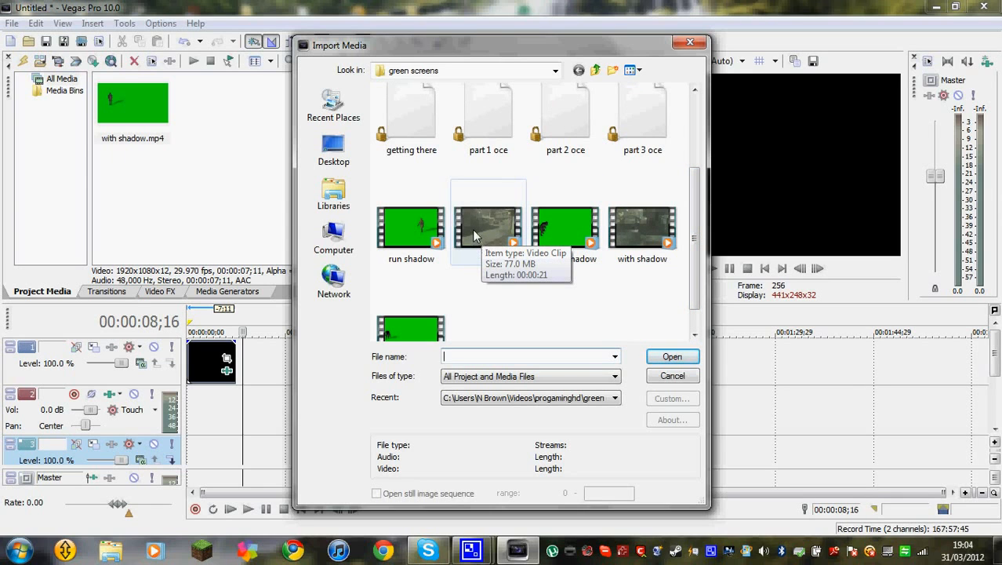
mouse_move(492, 249)
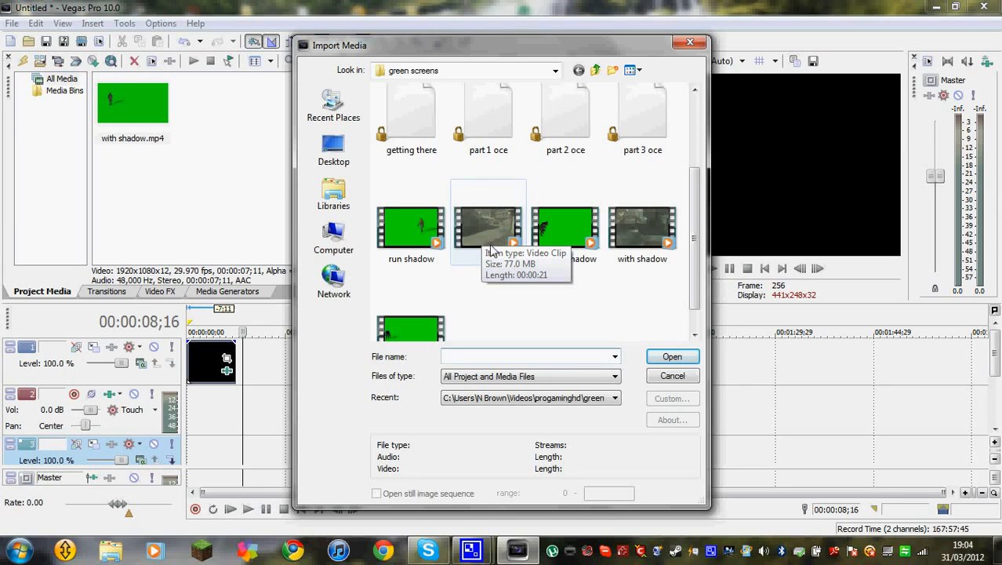
mouse_move(651, 239)
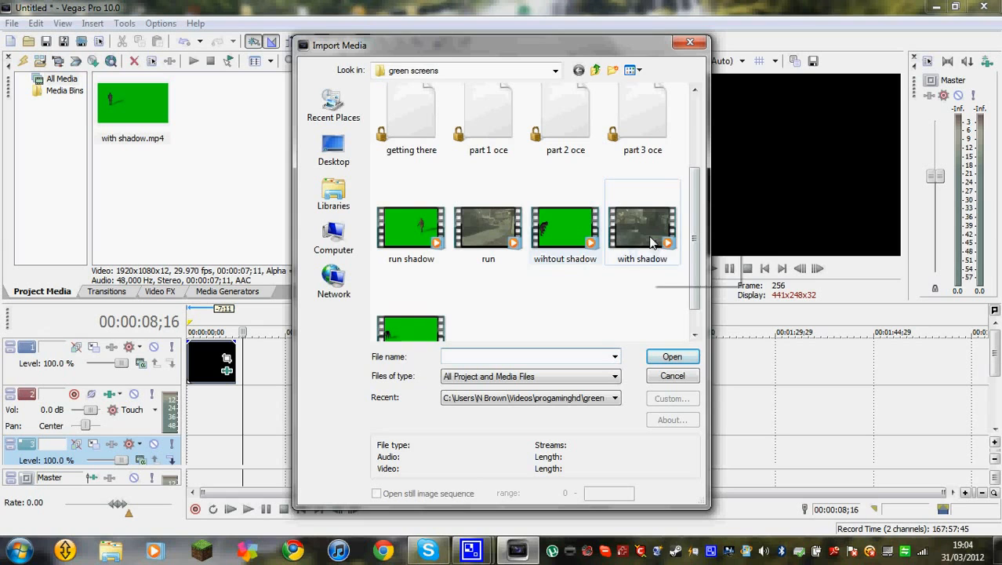
mouse_move(642, 227)
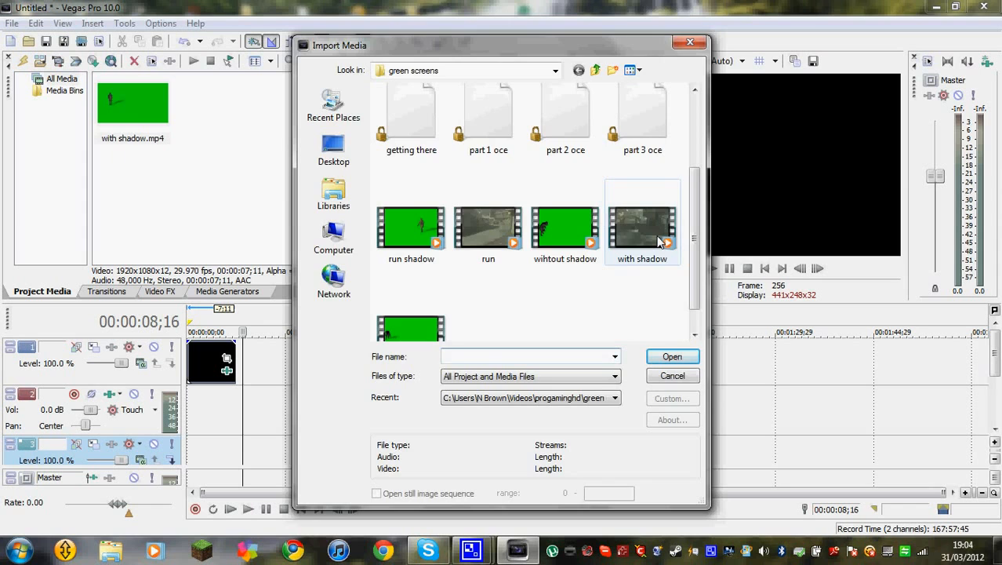
left_click(671, 356)
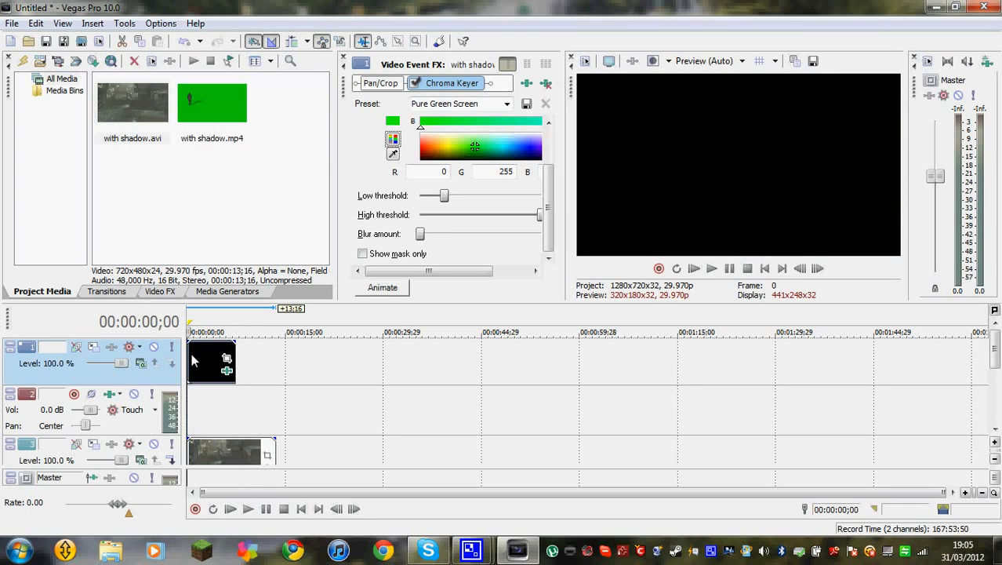
Play the composite with 'with shadow.avi' on track 3, then stop playback
left_click(693, 269)
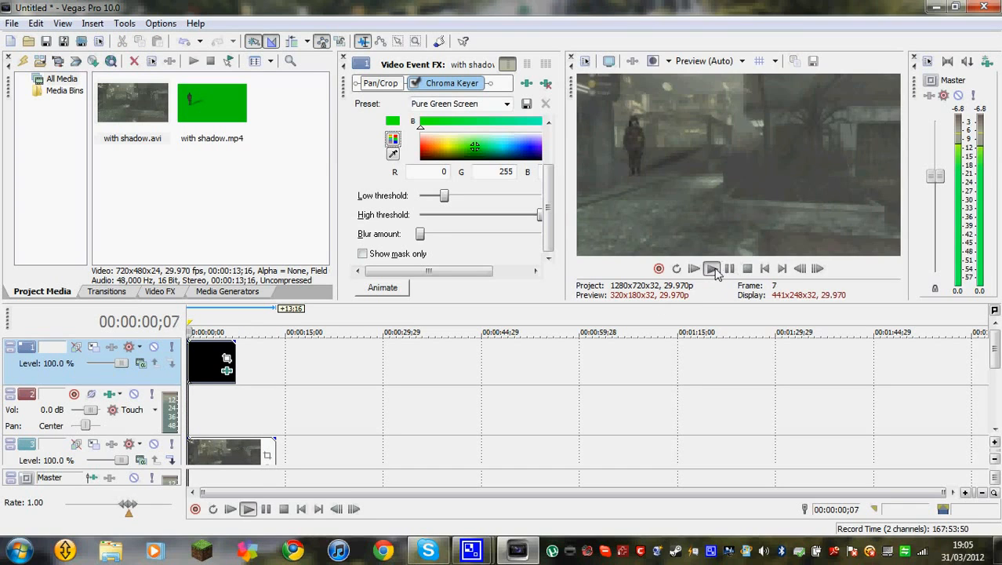
left_click(693, 268)
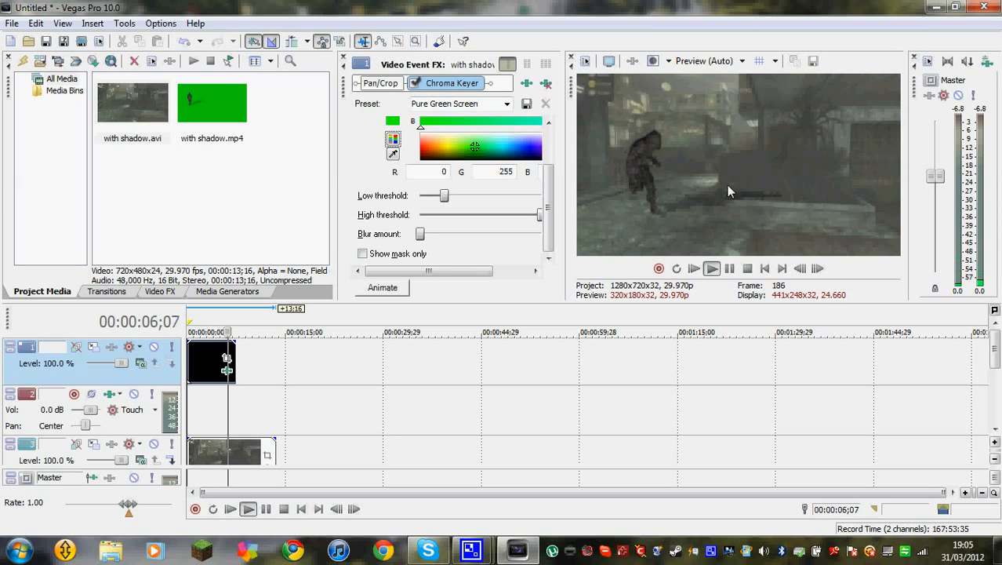
left_click(693, 268)
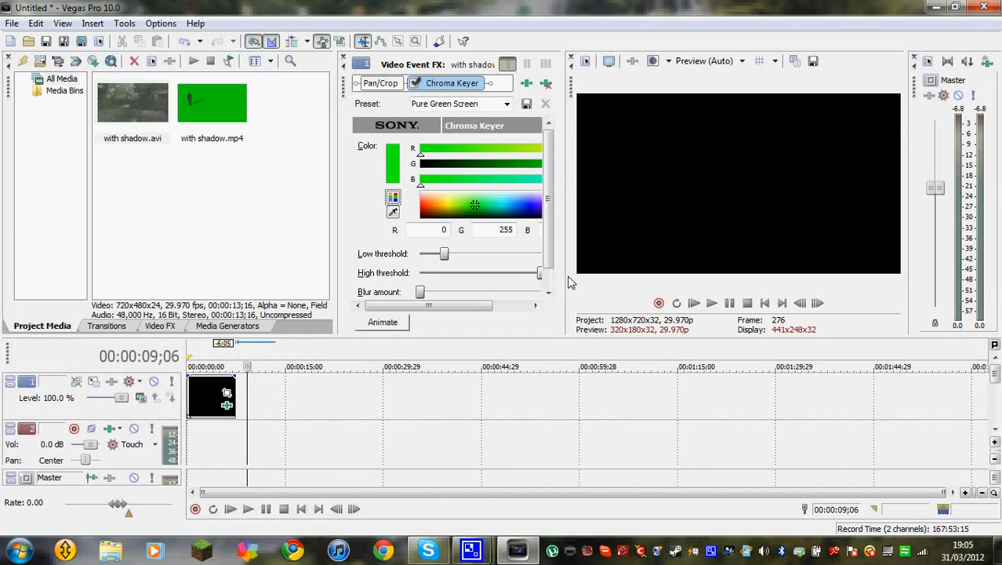
Enlarge the Video Preview and play the keyed figure over the game footage
left_click(545, 102)
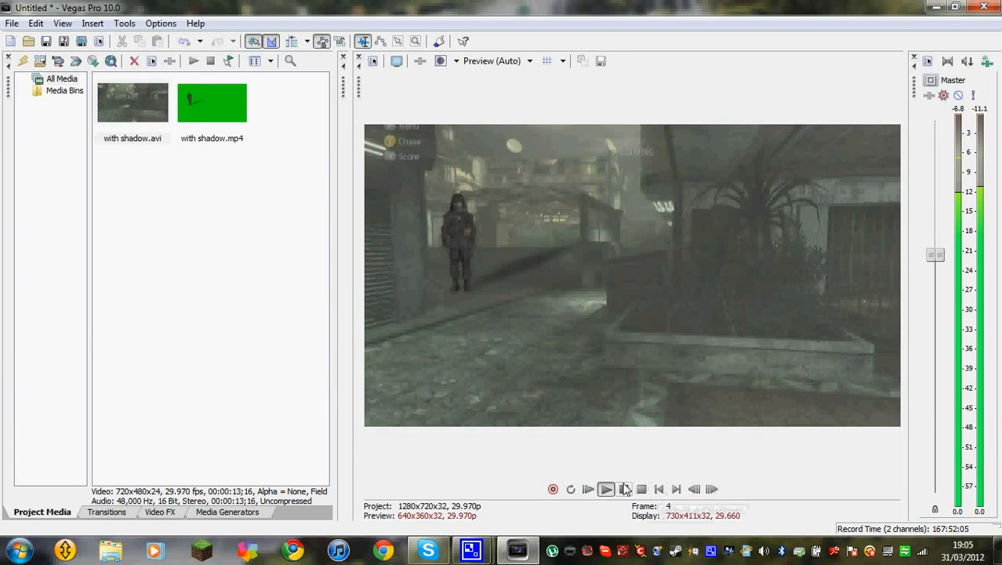
left_click(606, 488)
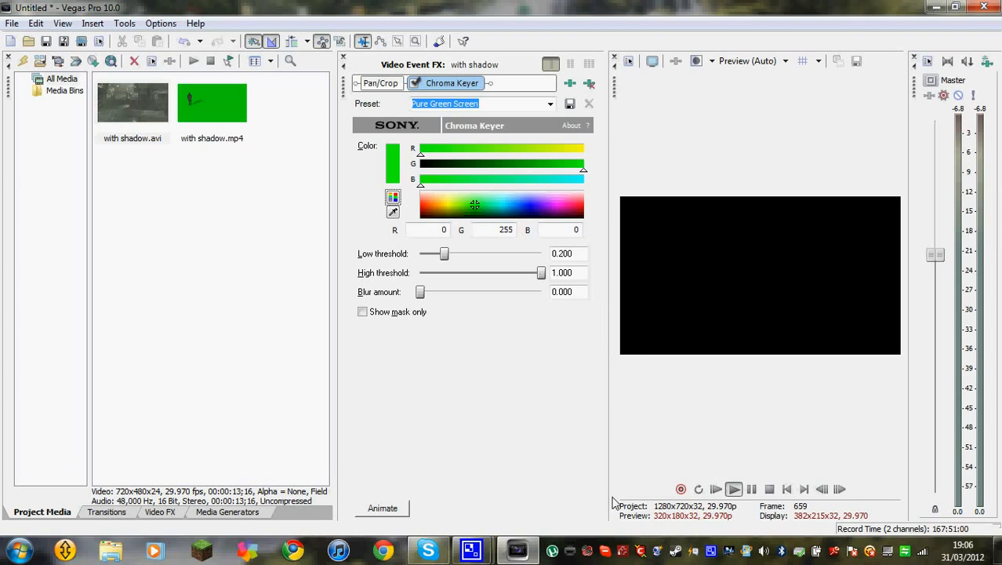
mouse_move(823, 530)
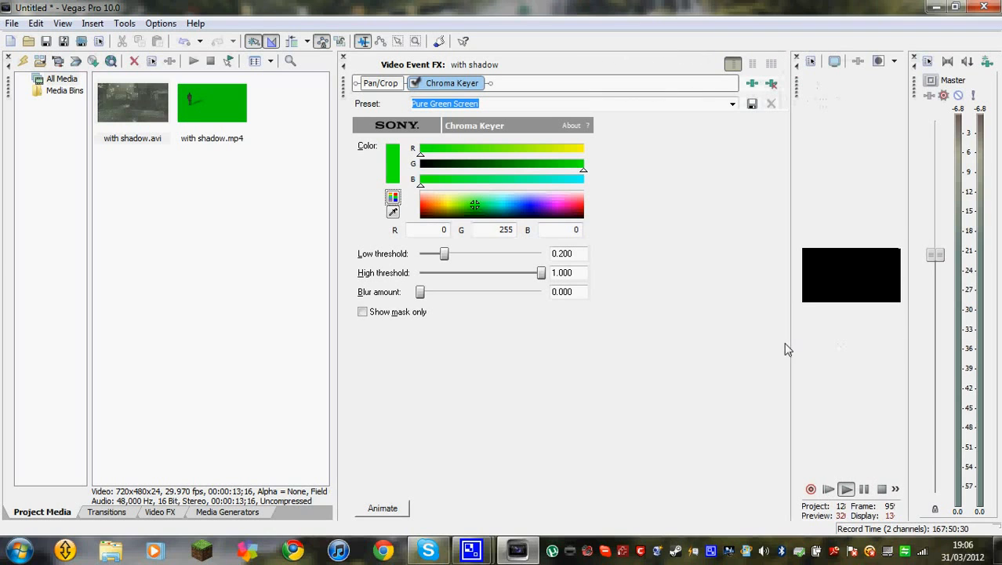
Launch Windows Explorer from the taskbar to show the Libraries window
left_click(228, 511)
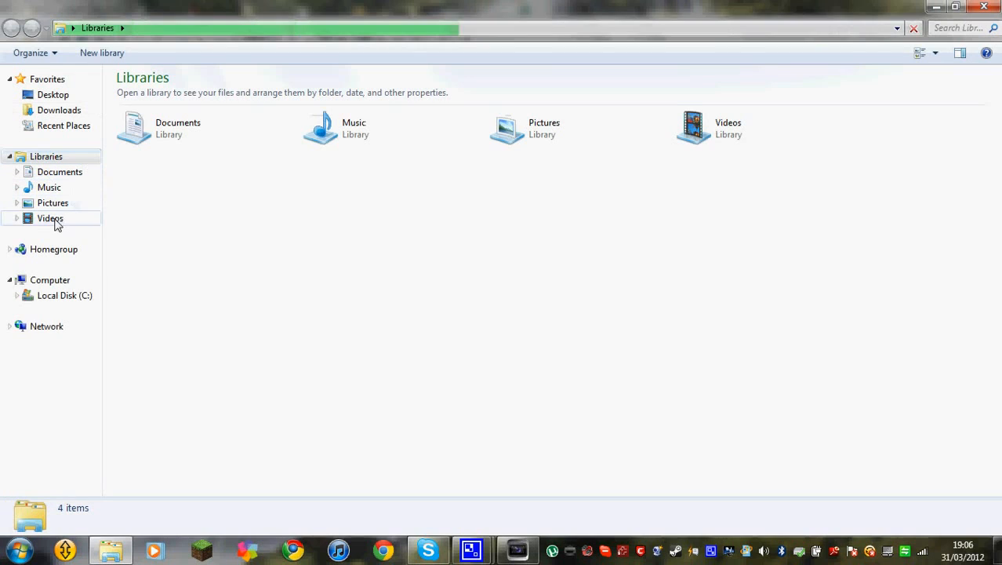
Browse Videos > progaminghd > green screens and select the Chroma Bullet Pass clip
left_click(51, 218)
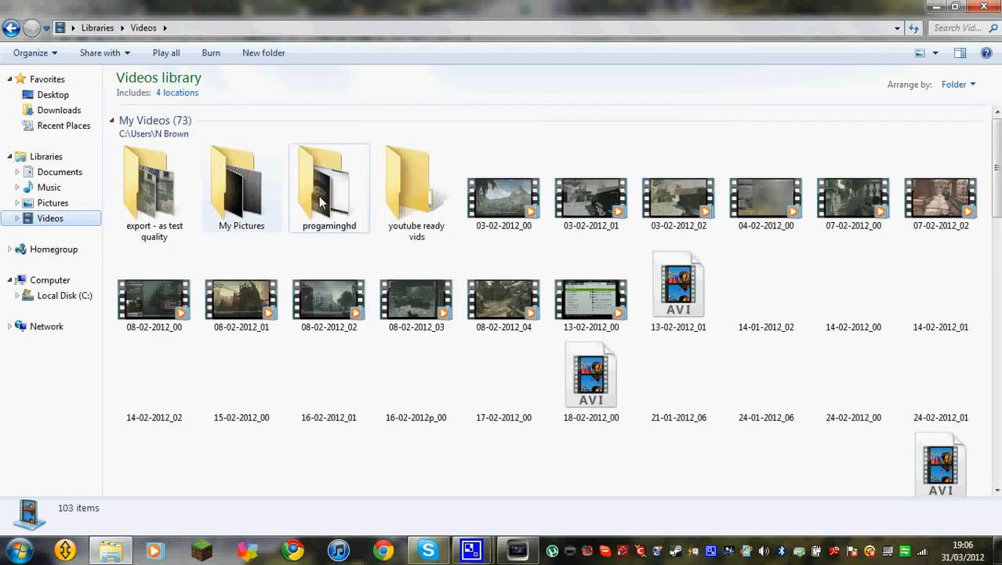
double_click(328, 176)
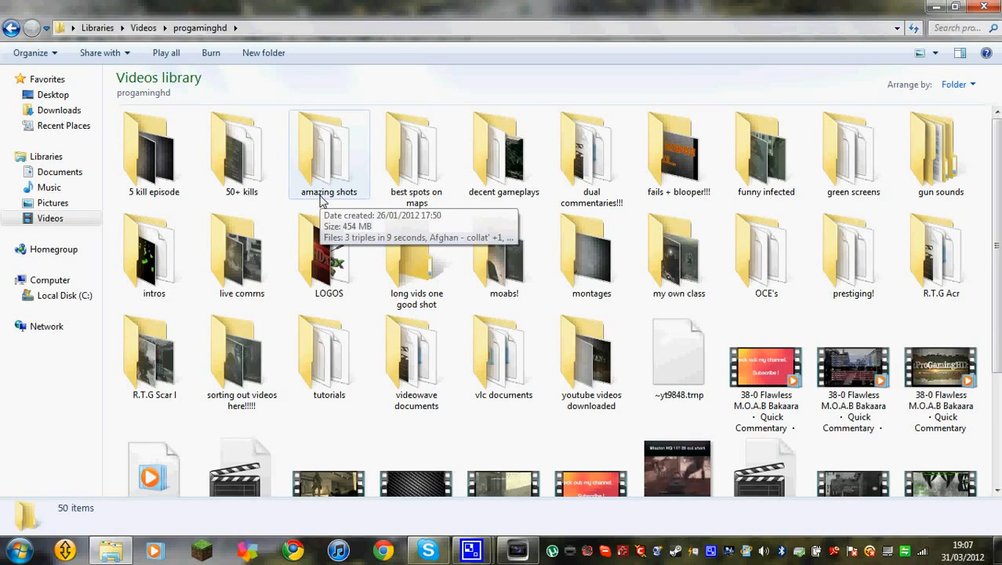
mouse_move(641, 178)
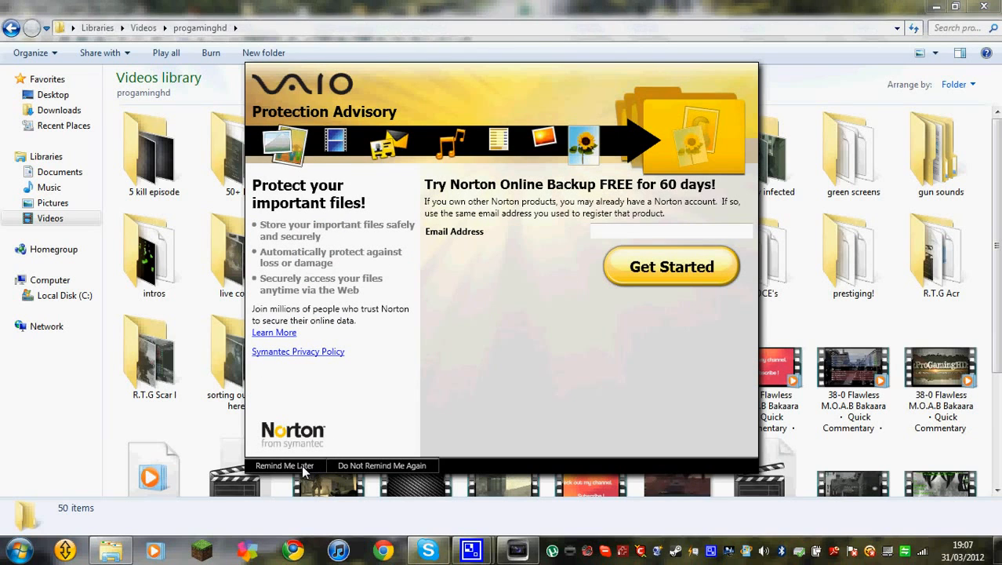
mouse_move(610, 225)
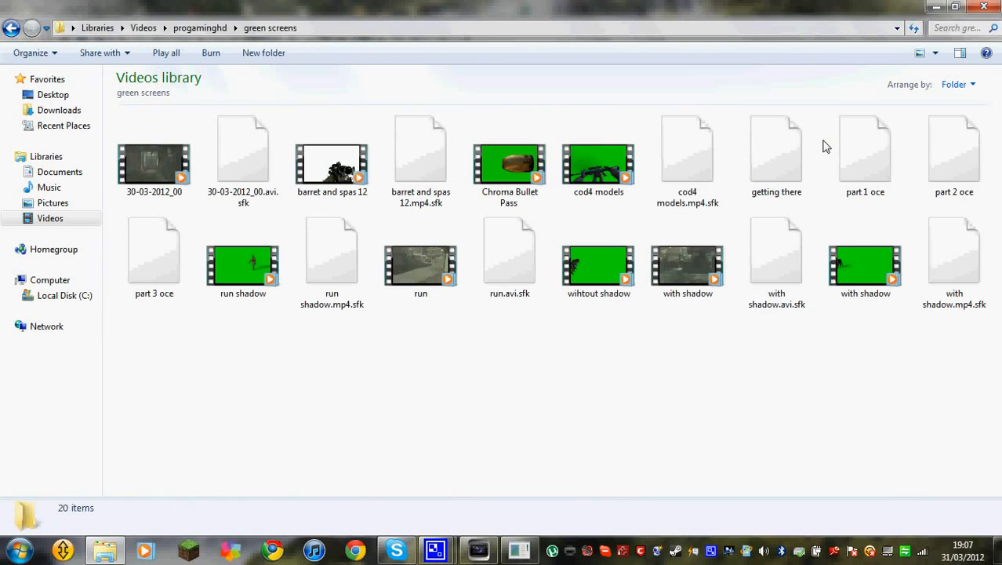
left_click(12, 28)
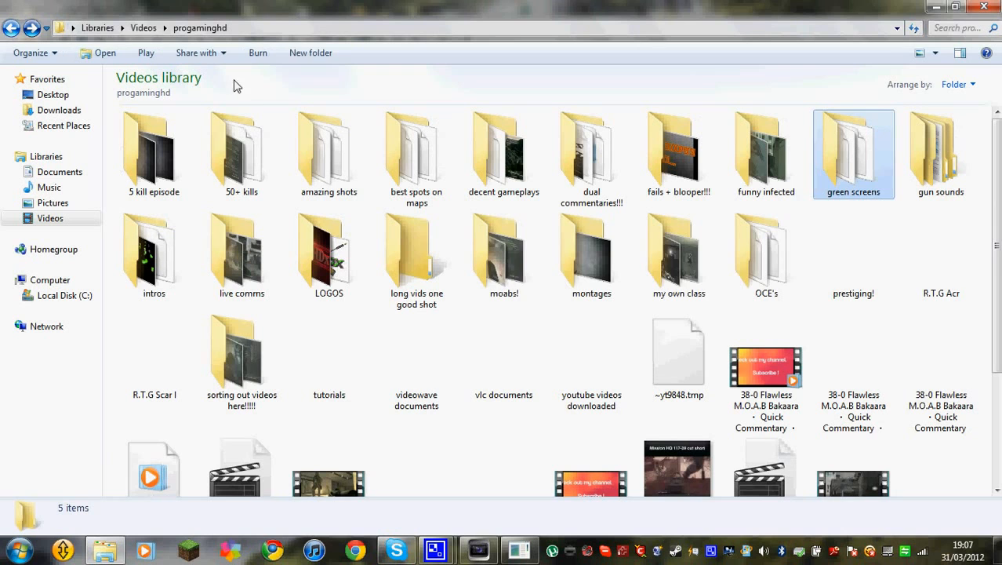
left_click(853, 153)
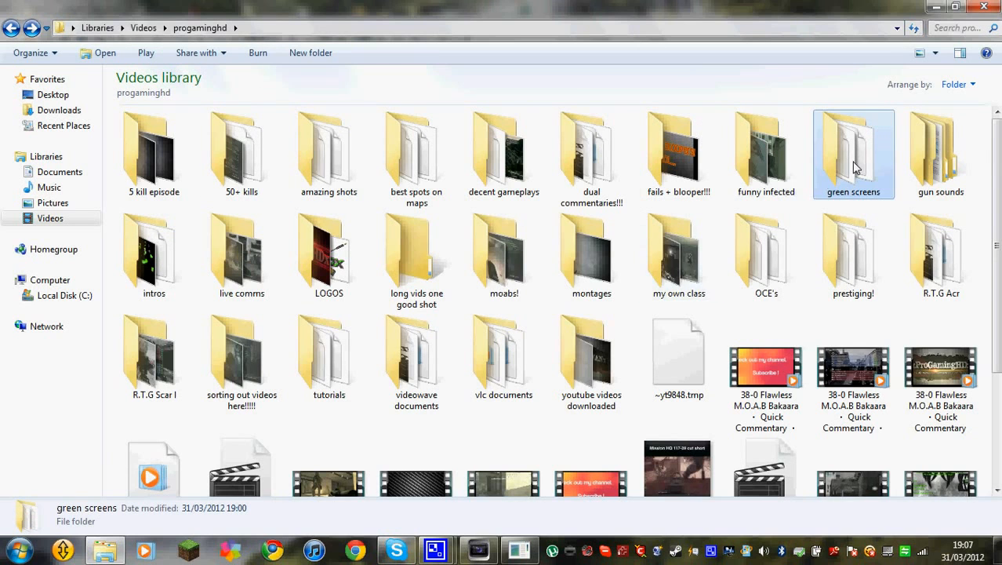
double_click(853, 149)
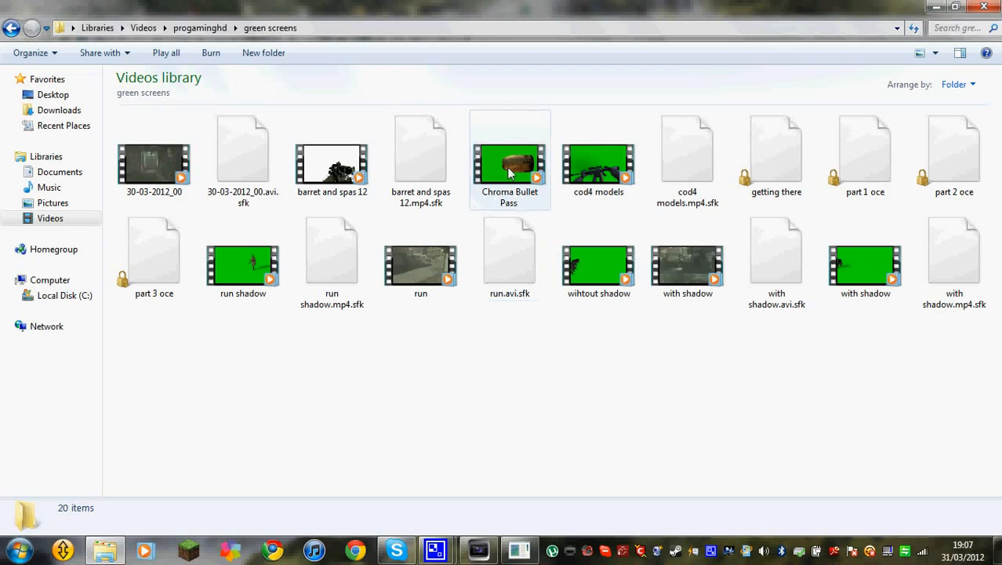
left_click(510, 160)
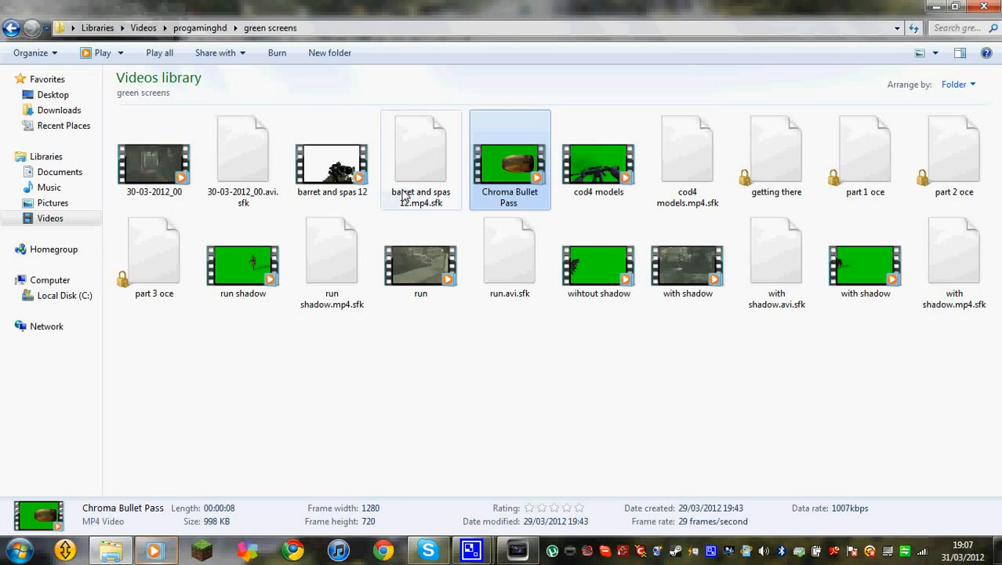
double_click(509, 163)
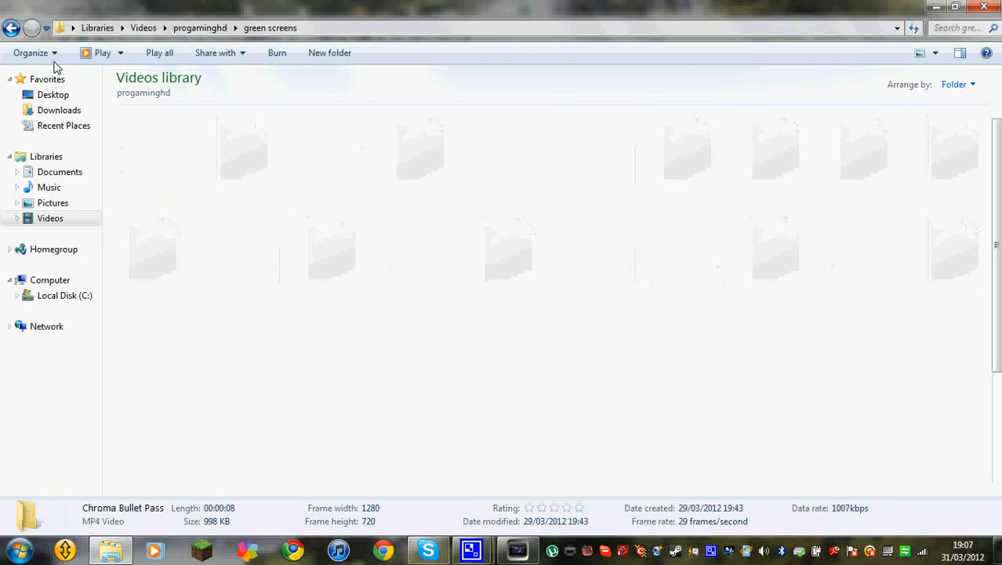
Enter the OCE's folder and view the first, second and third part oce #1 clips
left_click(11, 27)
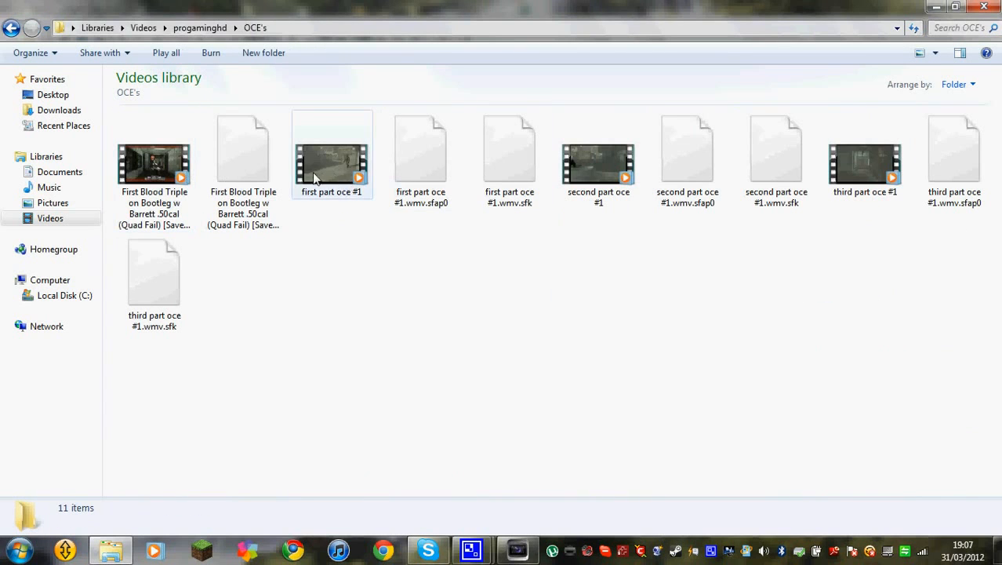
double_click(331, 154)
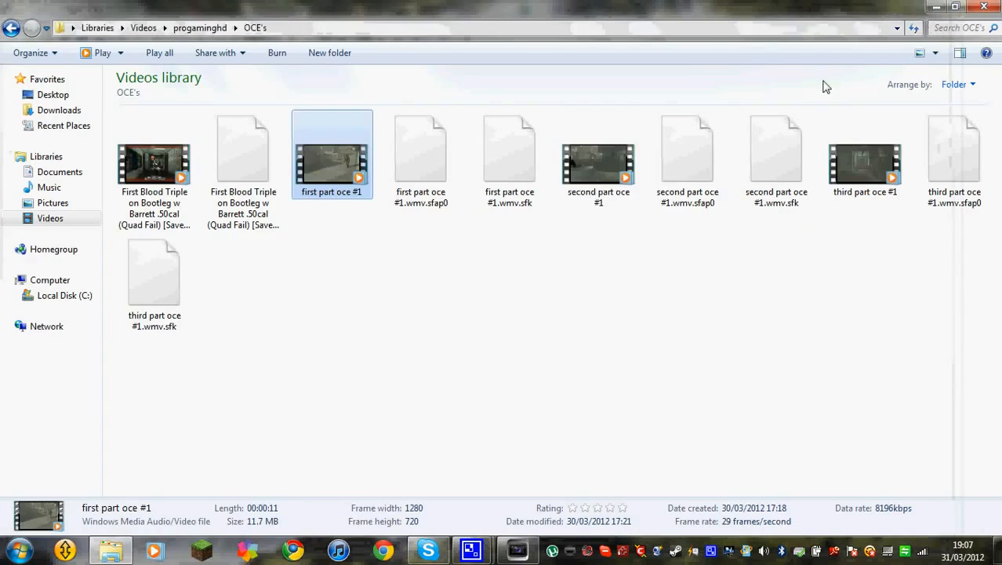
double_click(598, 157)
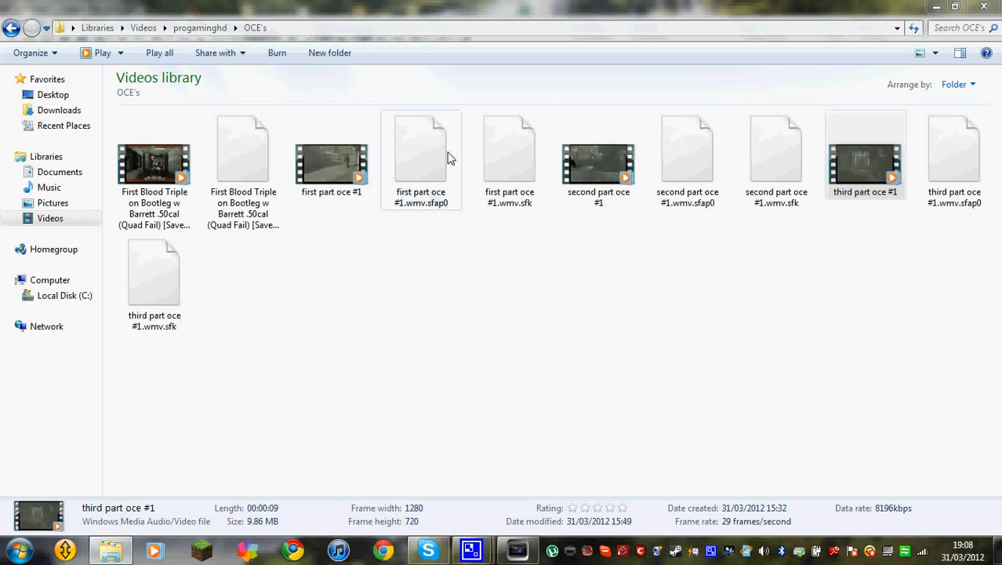
left_click(865, 153)
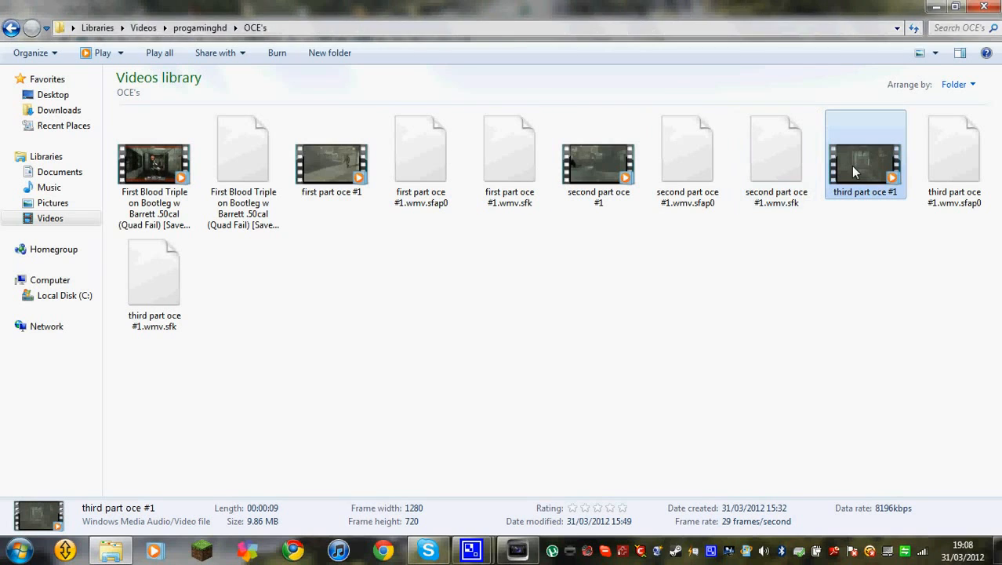
mouse_move(776, 152)
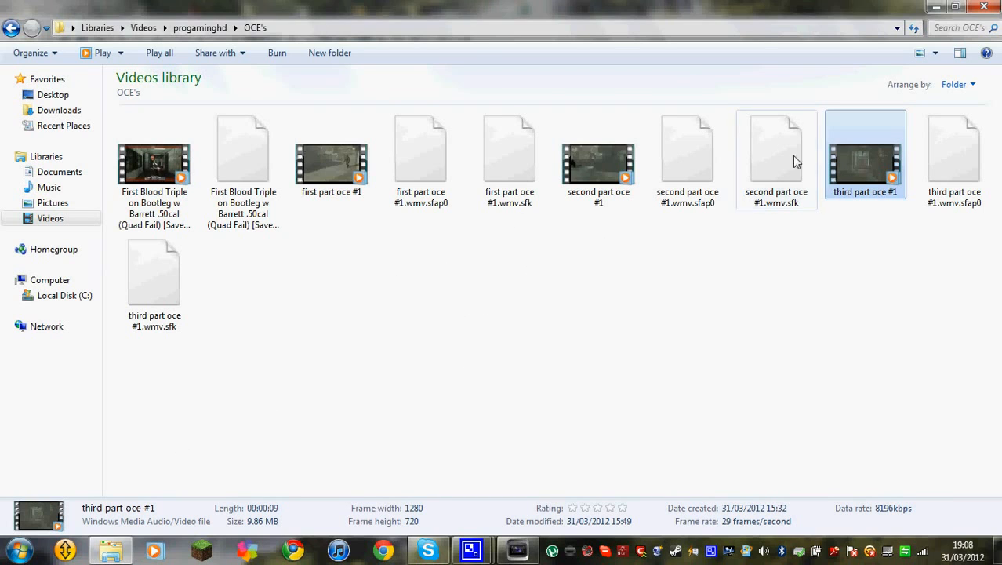
mouse_move(829, 194)
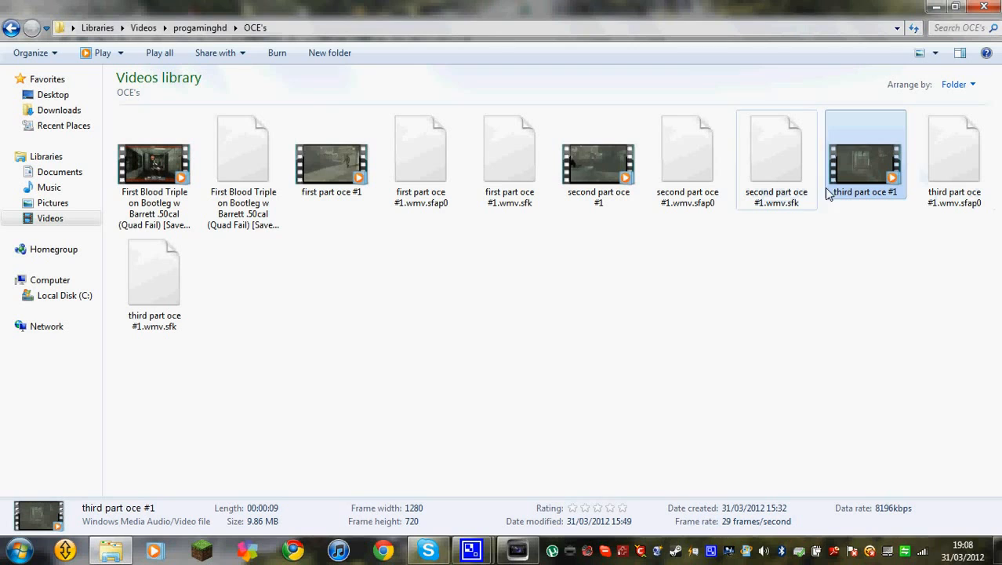
left_click(865, 155)
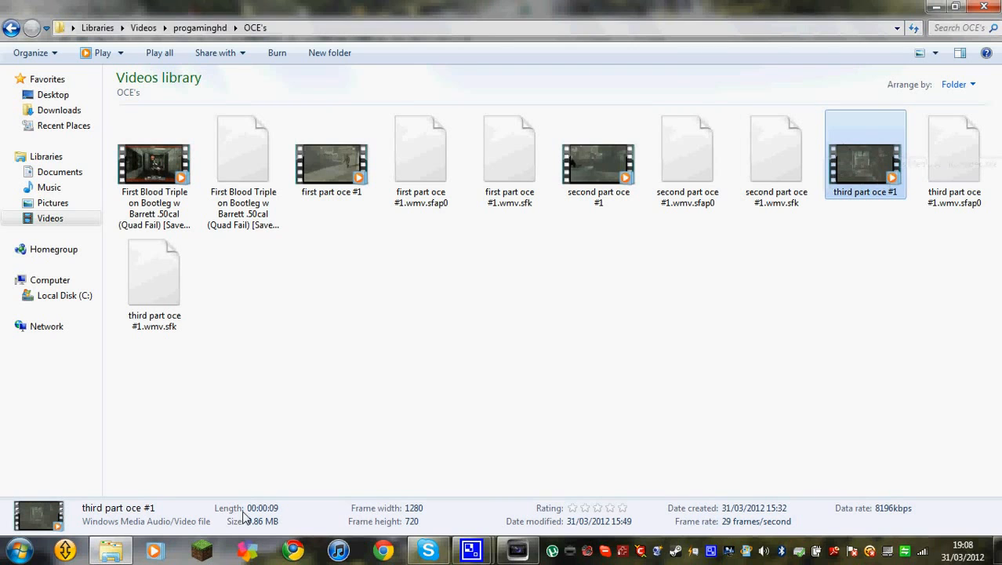
mouse_move(876, 159)
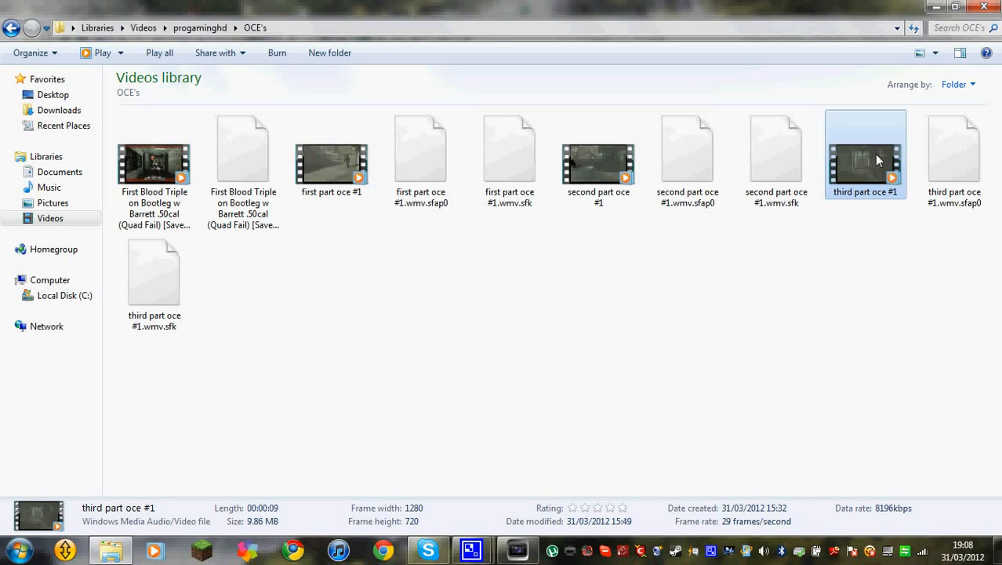
mouse_move(594, 382)
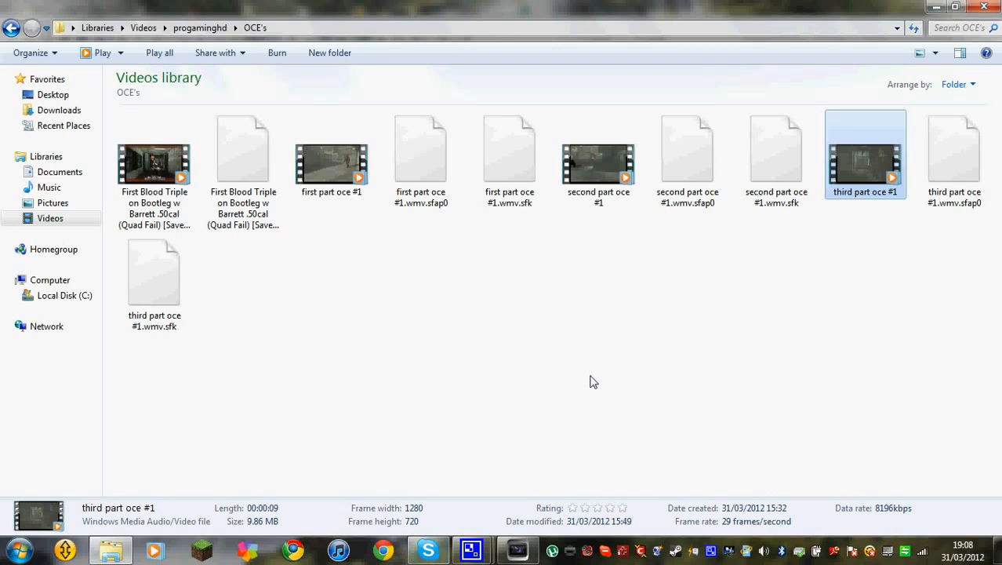
left_click(599, 157)
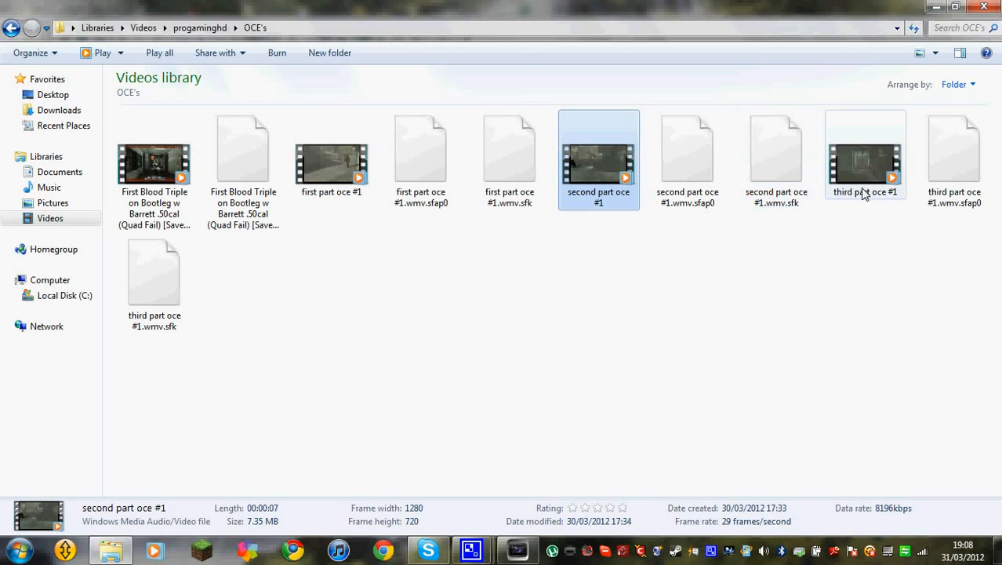
left_click(865, 154)
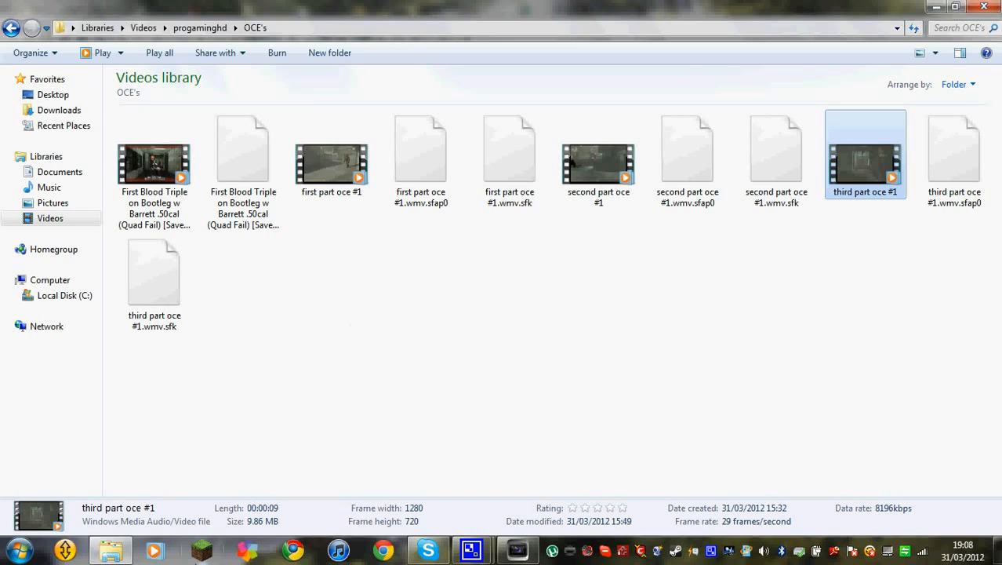
double_click(865, 153)
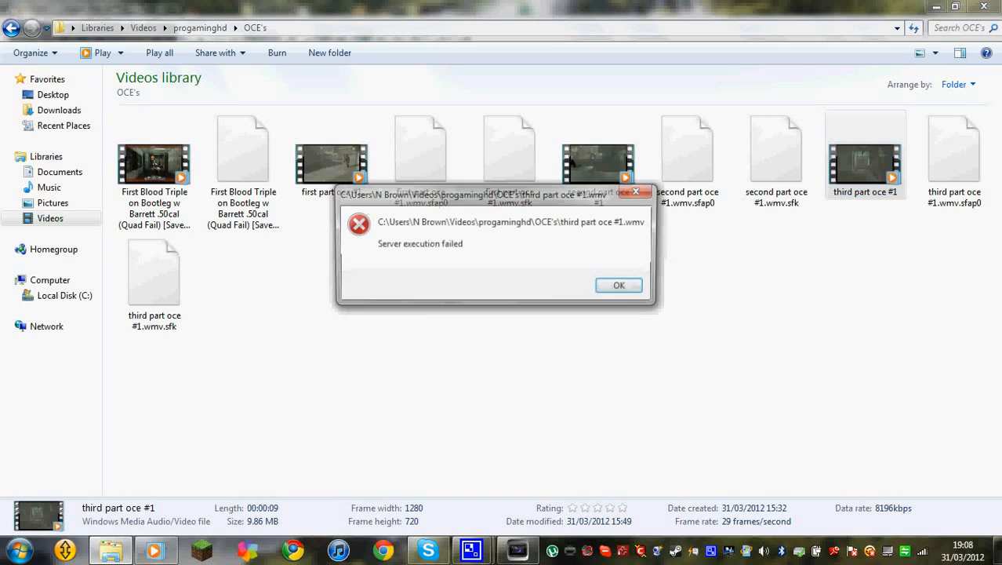
left_click(618, 285)
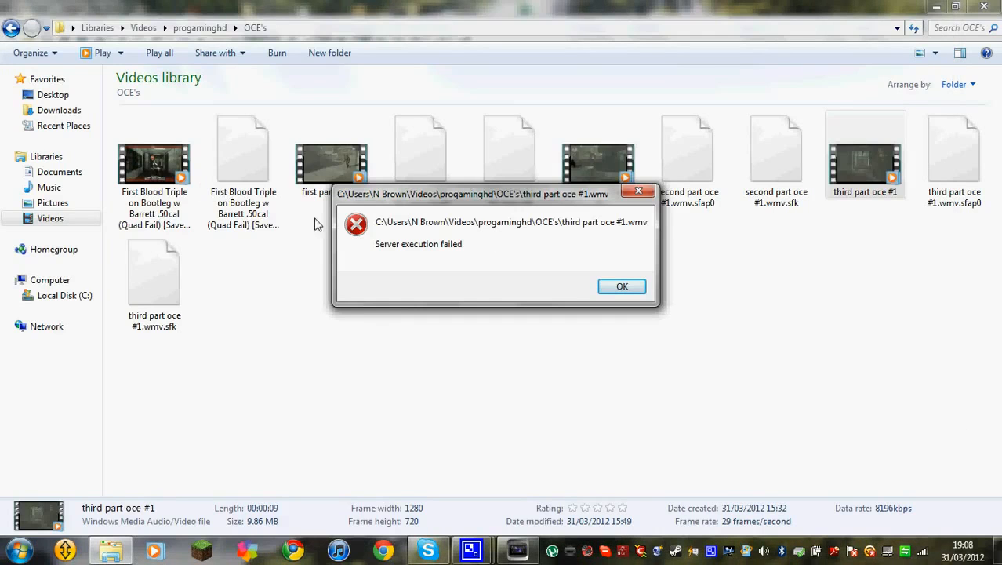
left_click(621, 285)
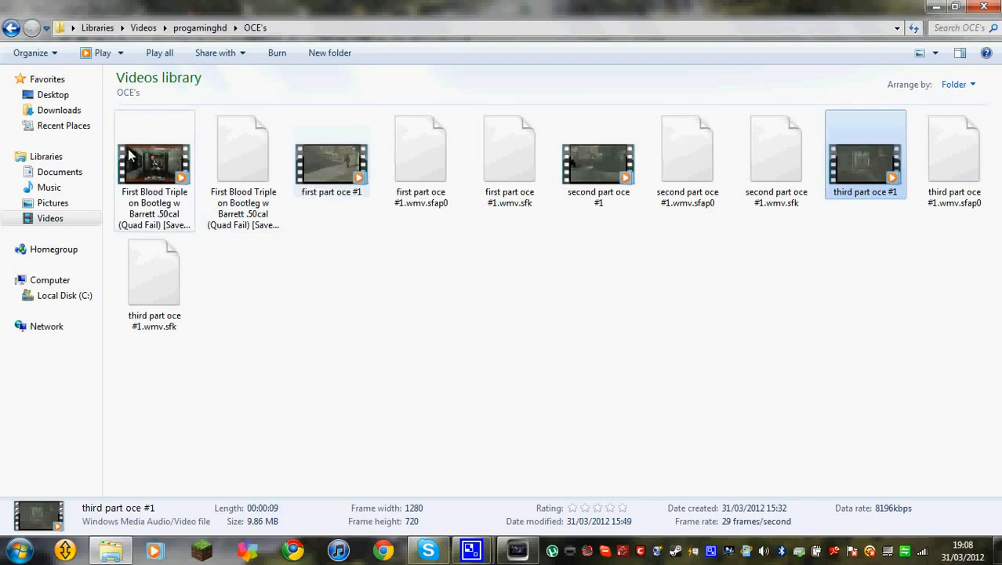
Play the First Blood Triple clip in Media Player, seeking through it, then pause
double_click(154, 162)
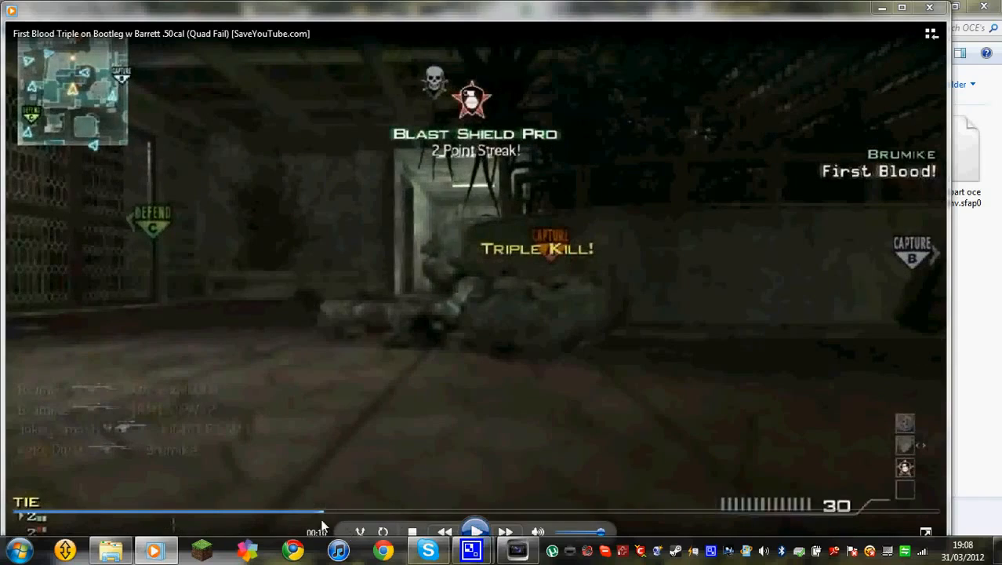
left_click(475, 531)
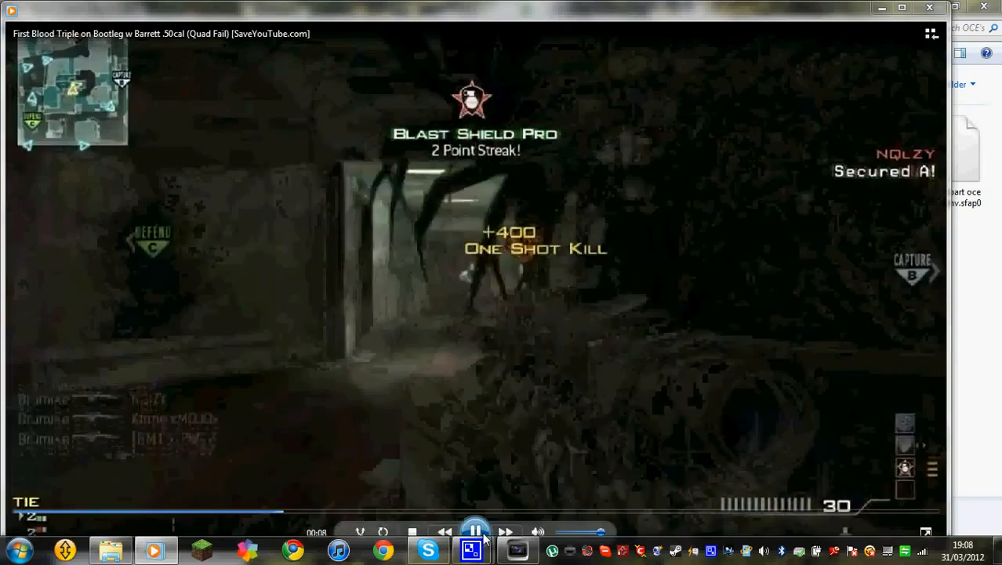
left_click(475, 531)
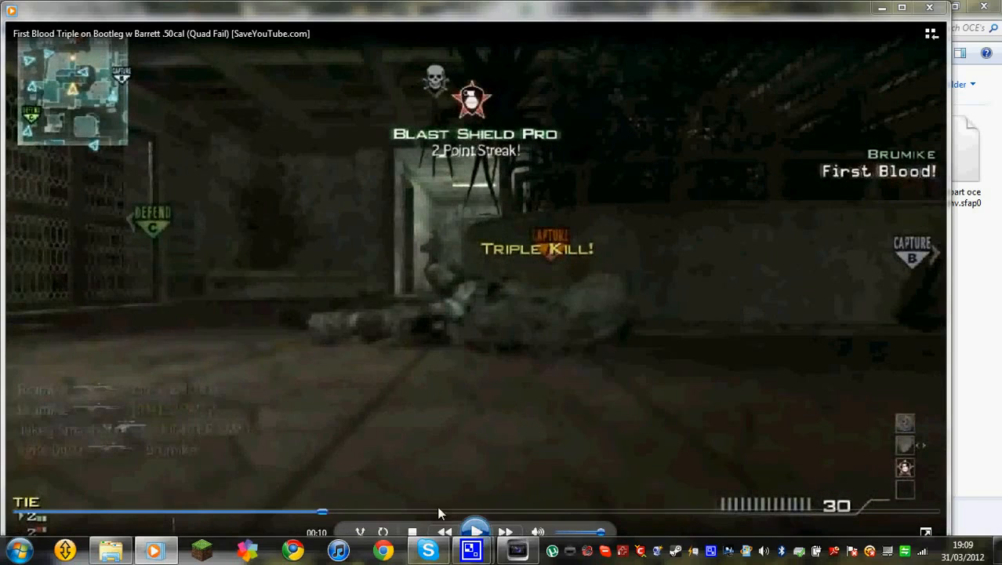
mouse_move(259, 515)
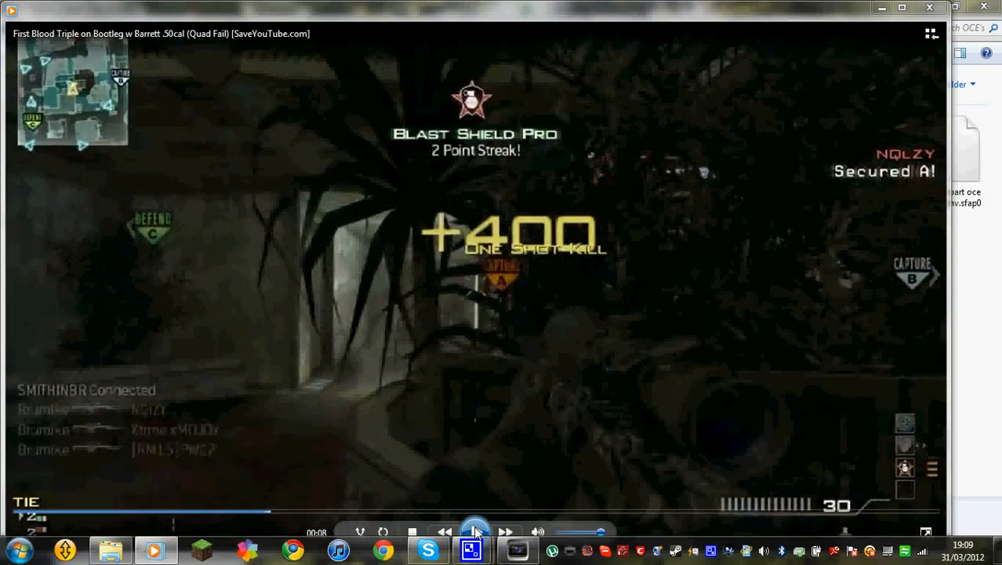
left_click(474, 531)
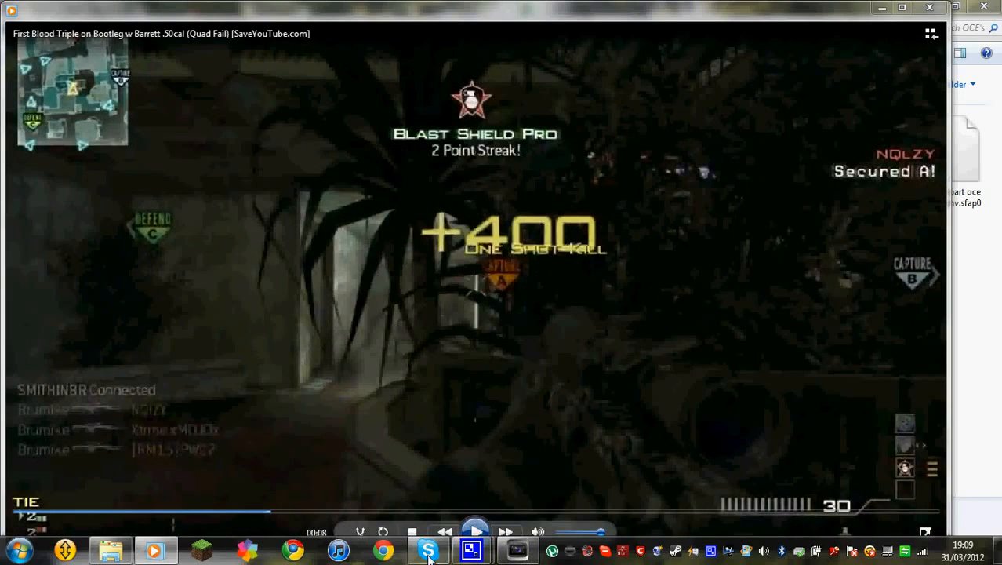